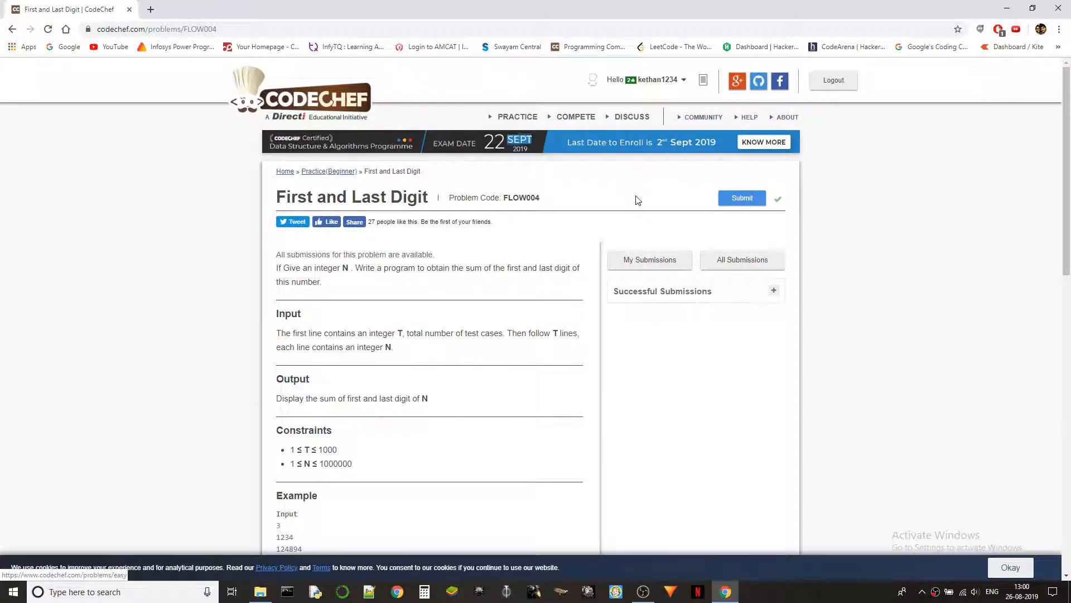
mouse_move(627, 206)
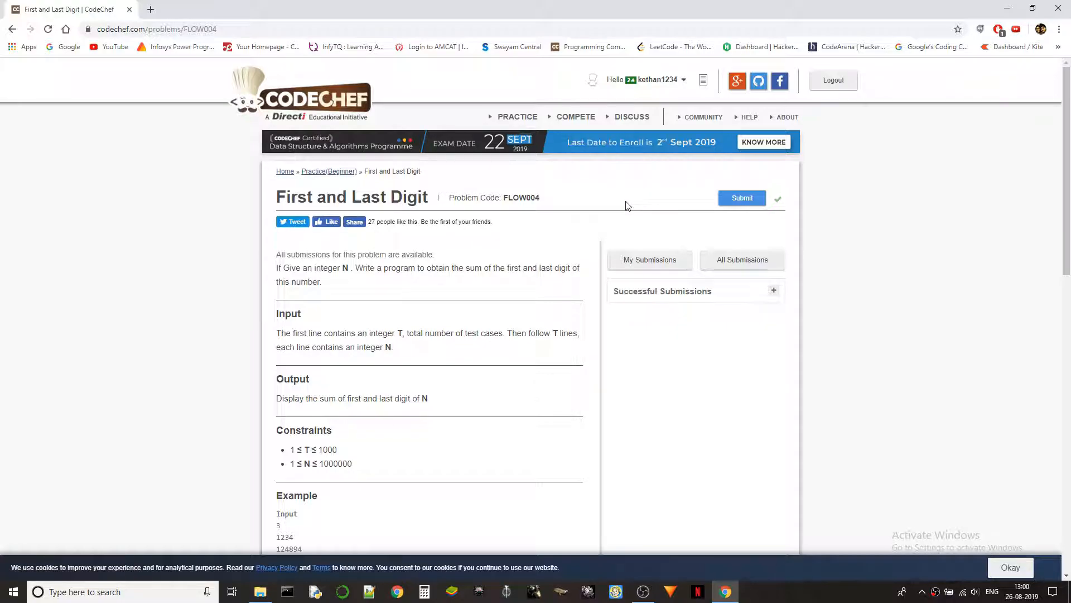
mouse_move(605, 206)
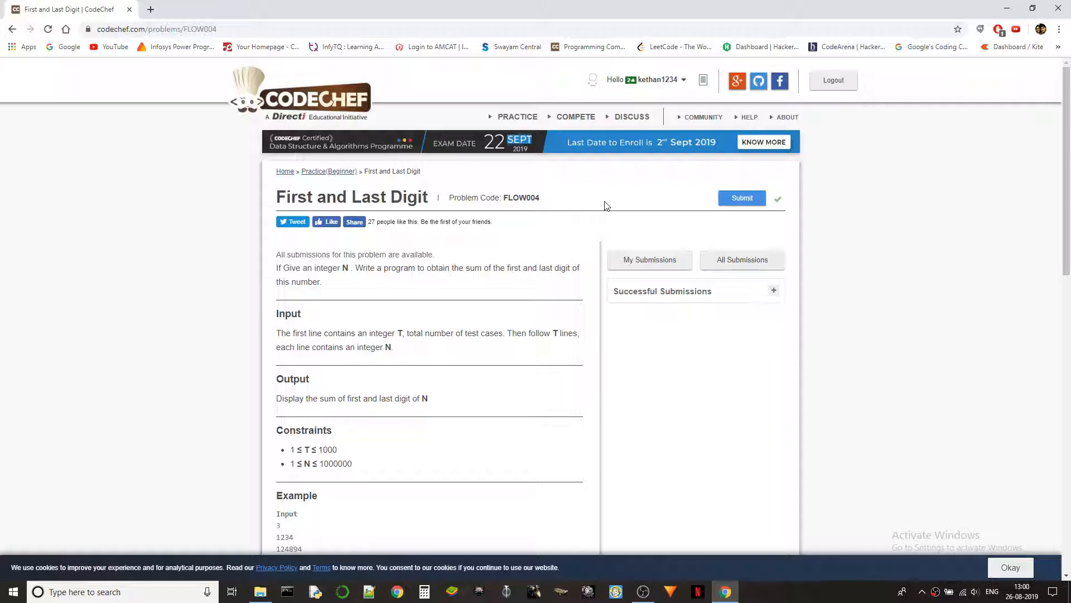
Step: Scroll the FLOW004 problem statement and examine the sample value 1234
scroll(down, 3)
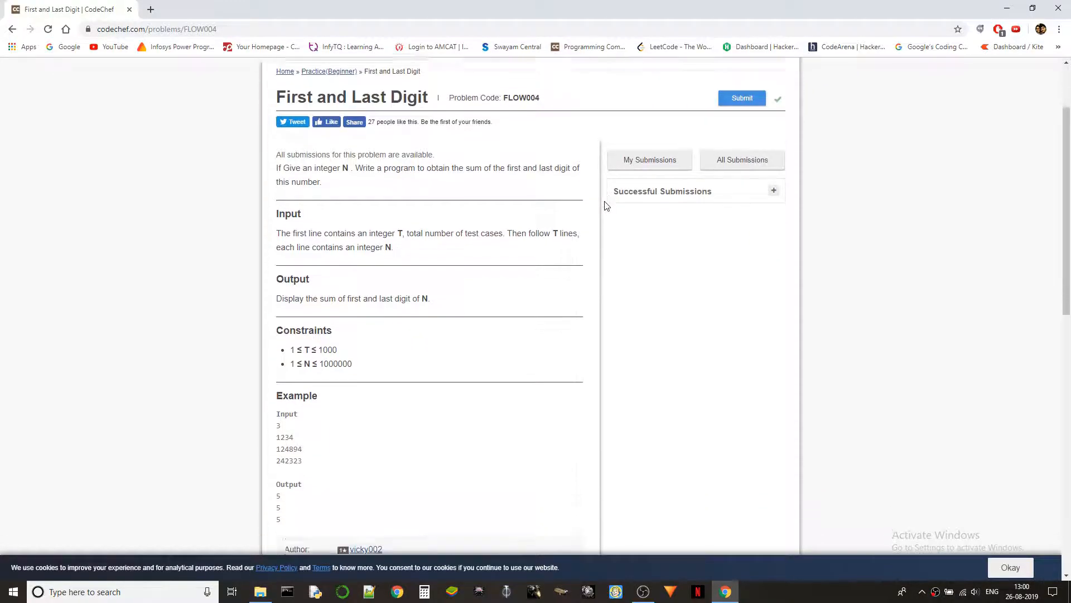
scroll(down, 3)
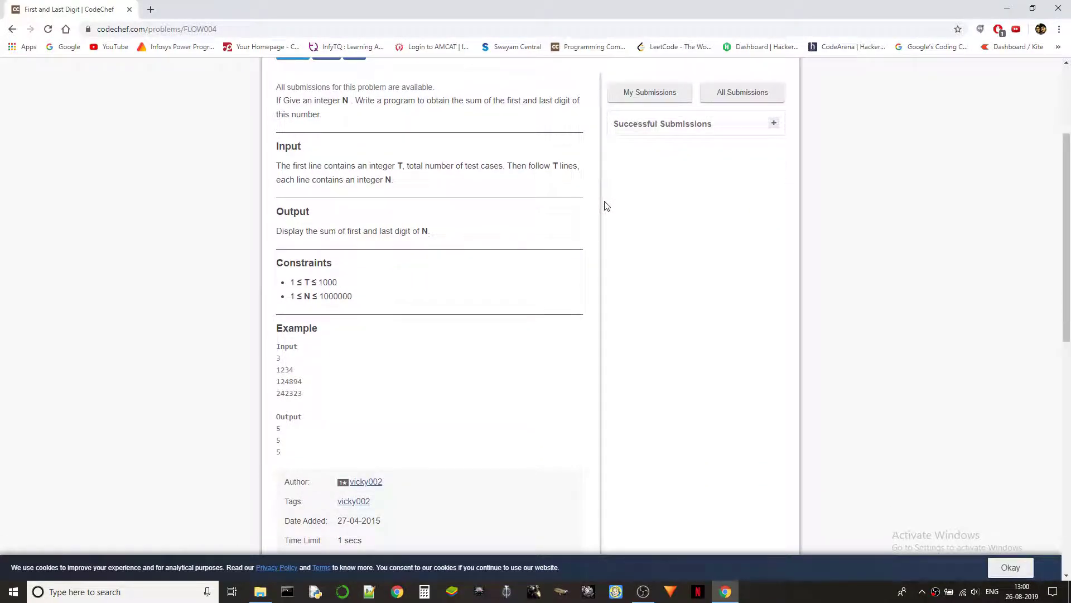
mouse_move(340, 112)
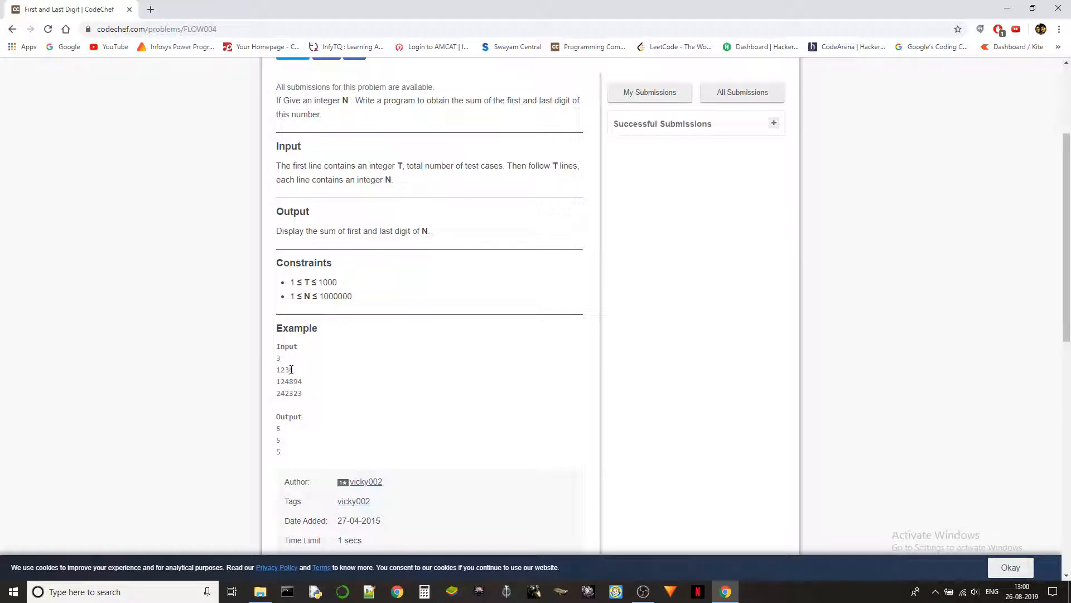
double_click(284, 370)
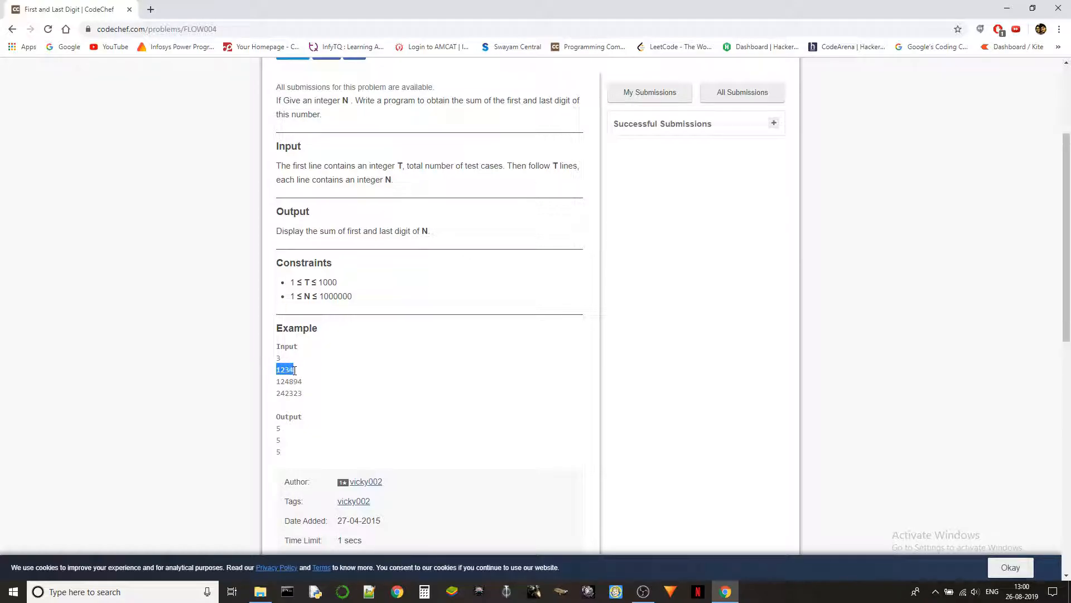
click(293, 369)
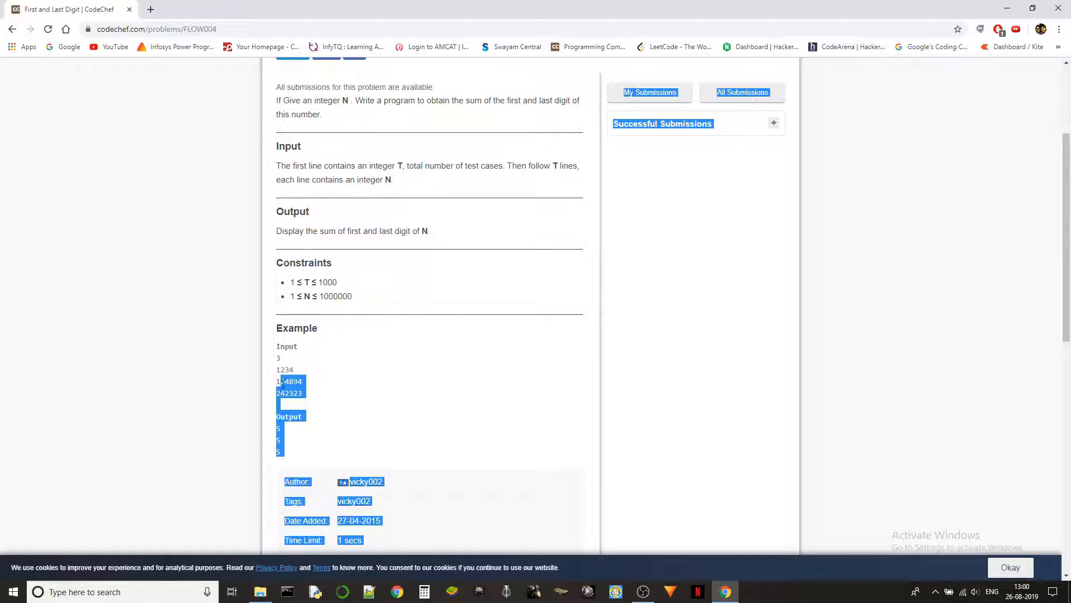
click(306, 400)
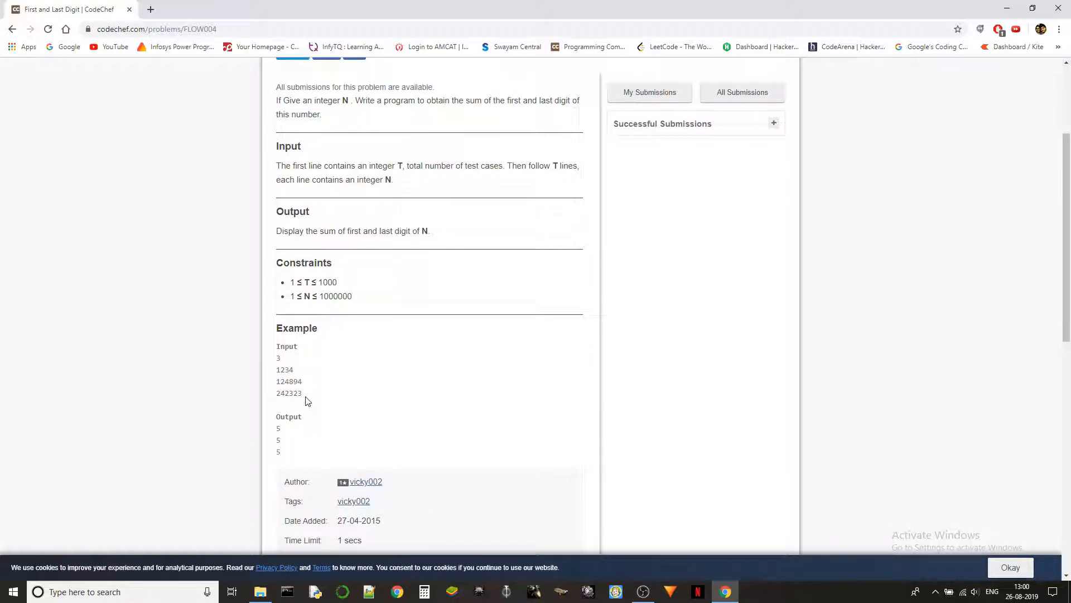
mouse_move(379, 383)
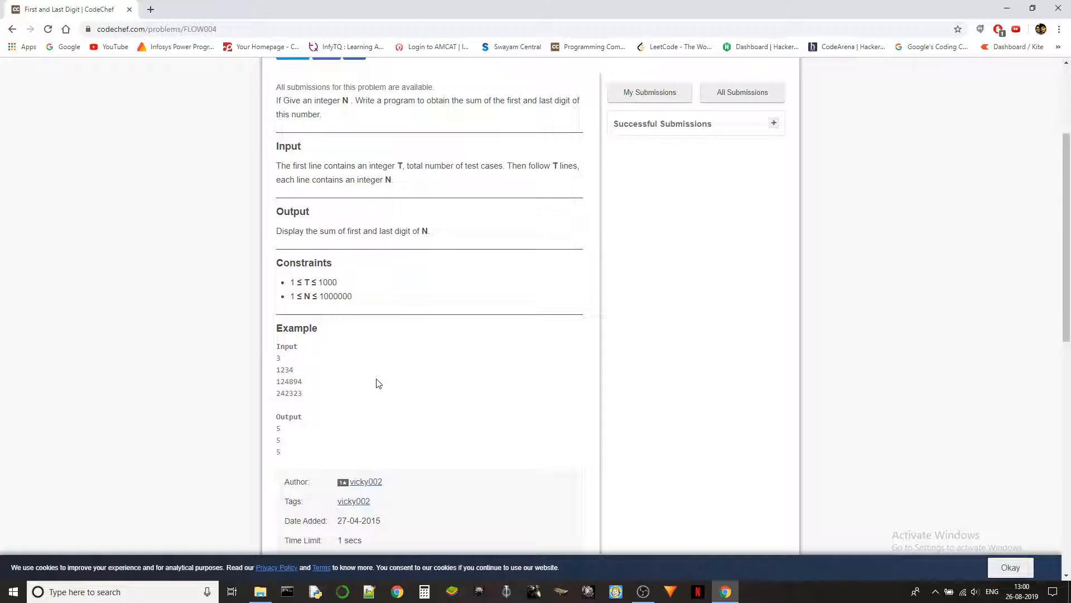
mouse_move(428, 284)
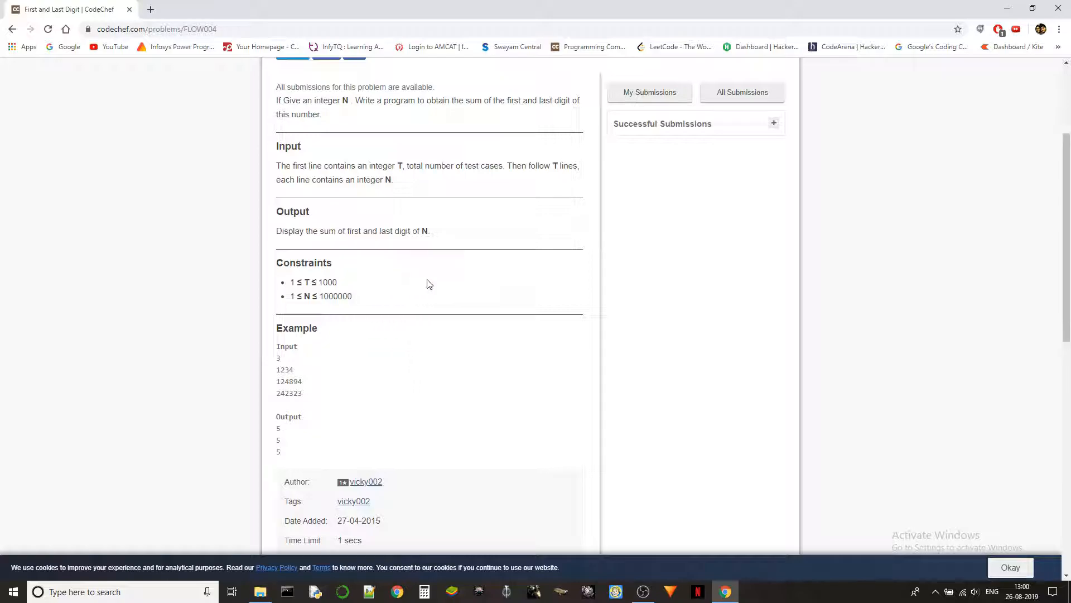
mouse_move(309, 169)
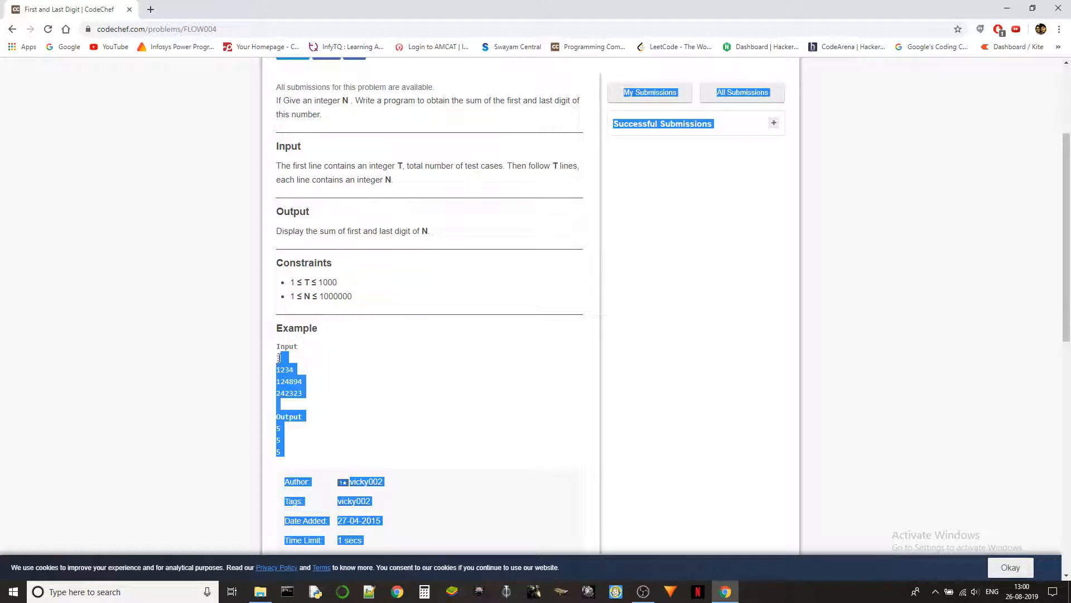
Step: Open the FLOW004 submission page and retry loading its code editor
click(578, 181)
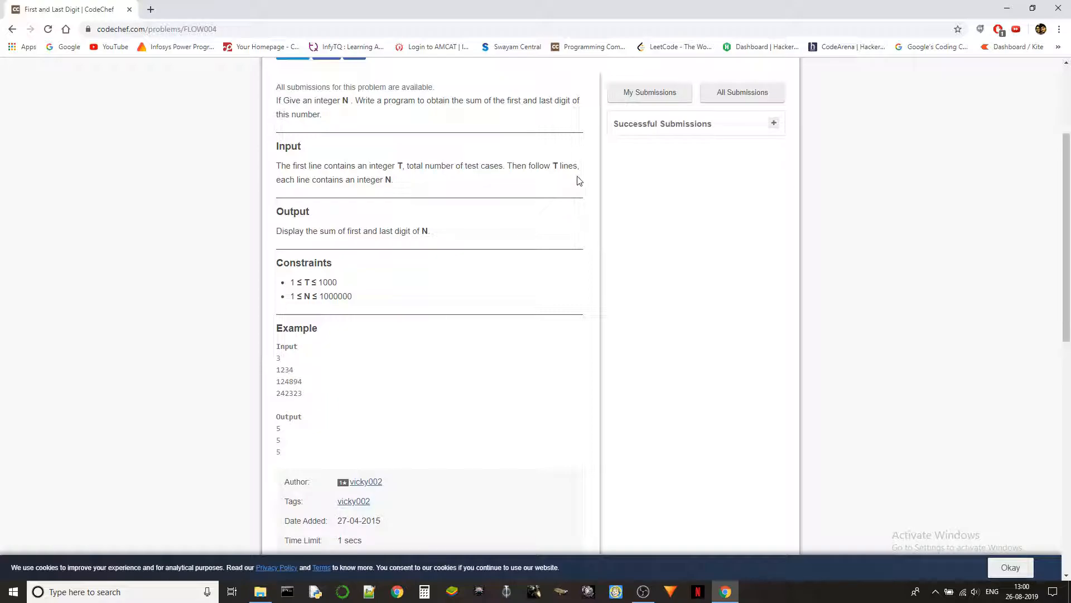
mouse_move(494, 240)
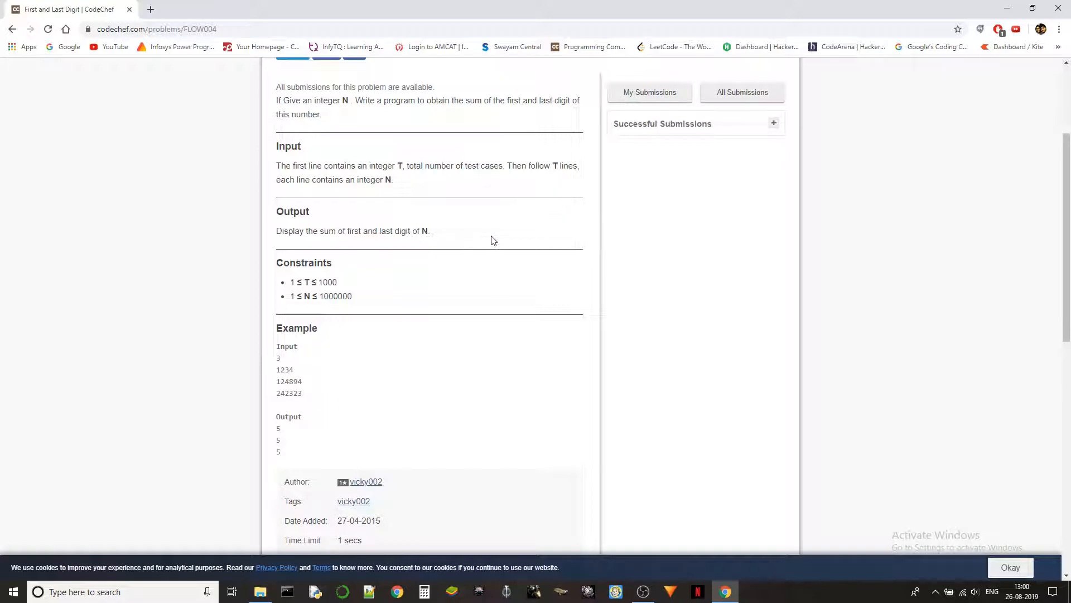
scroll(down, 3)
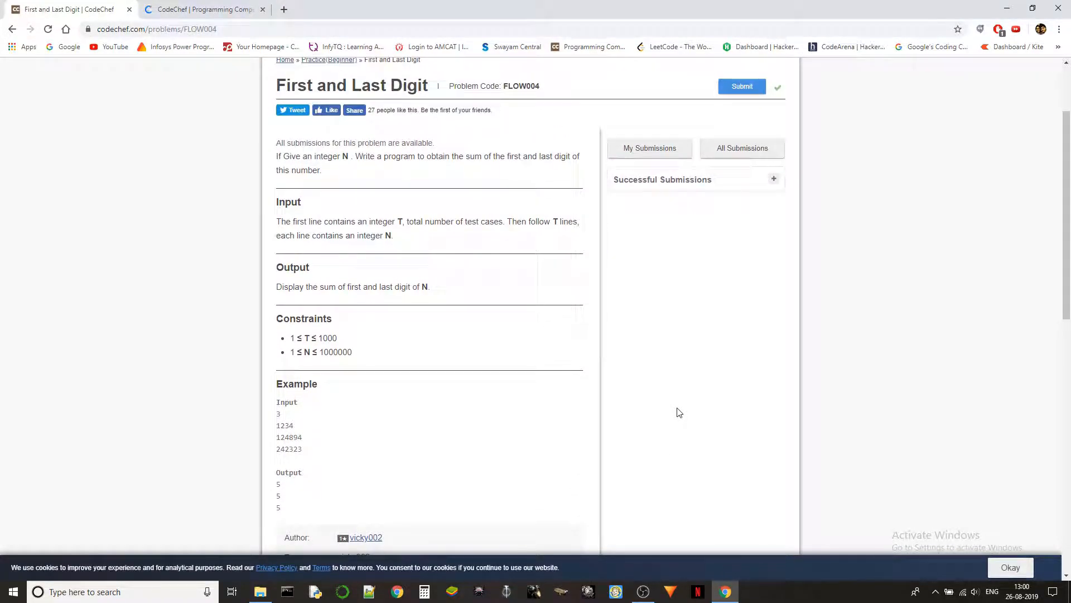
click(742, 86)
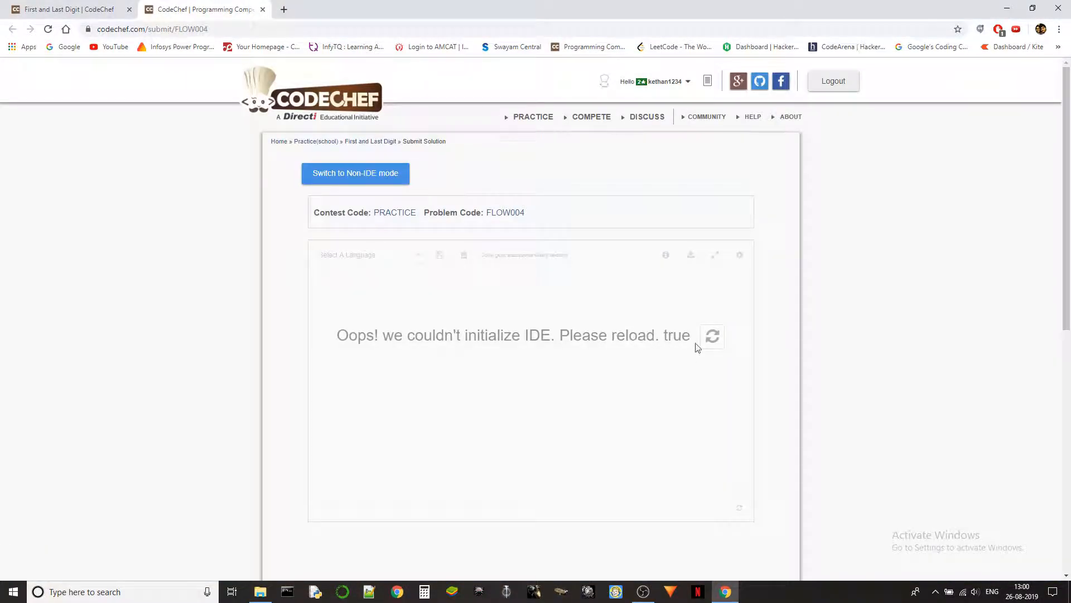
click(711, 337)
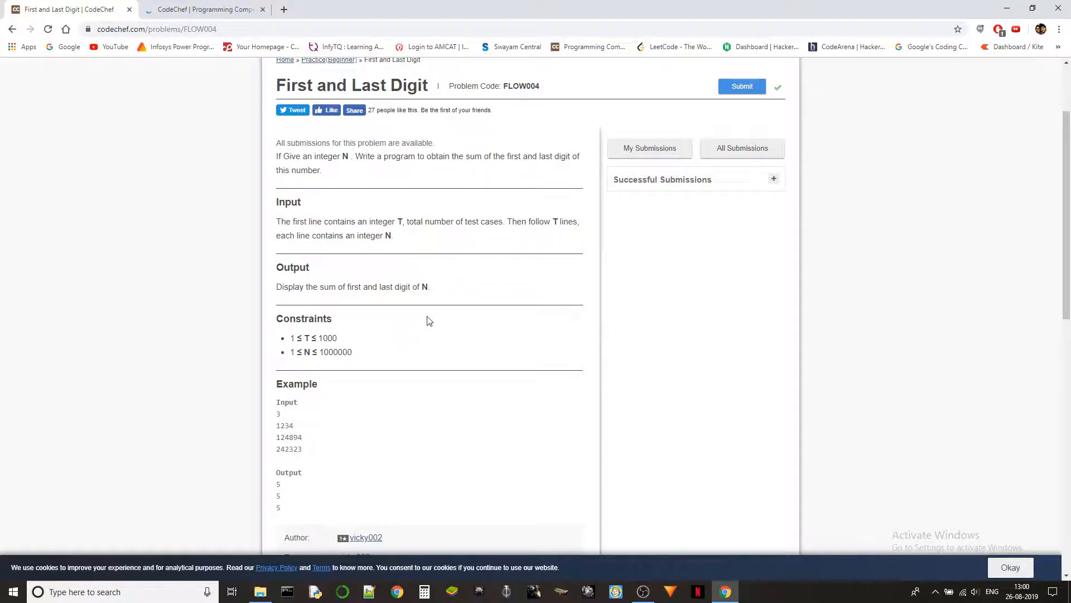
scroll(down, 3)
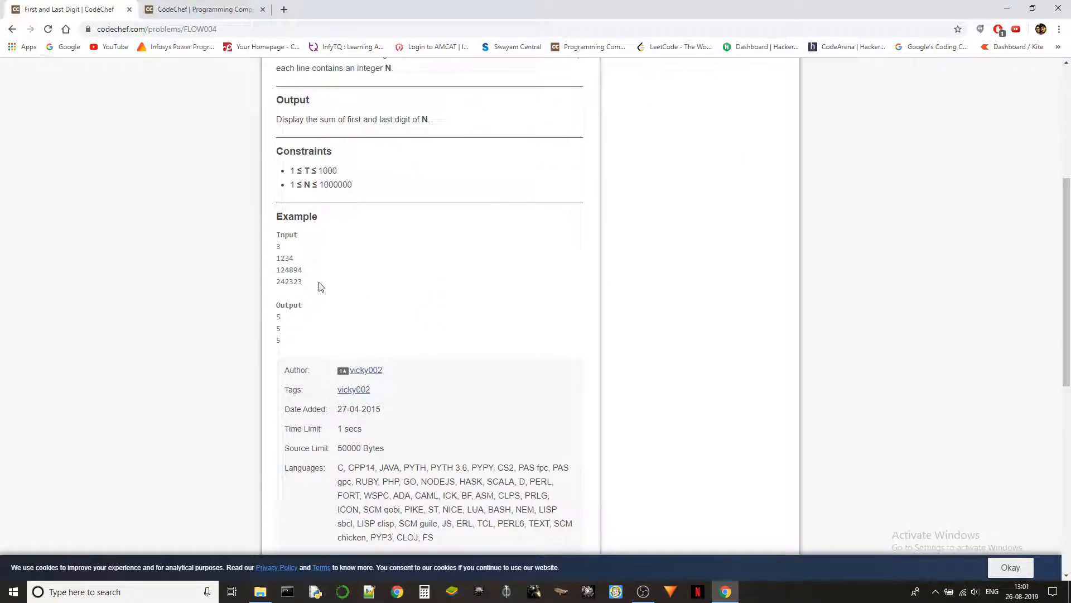
mouse_move(298, 260)
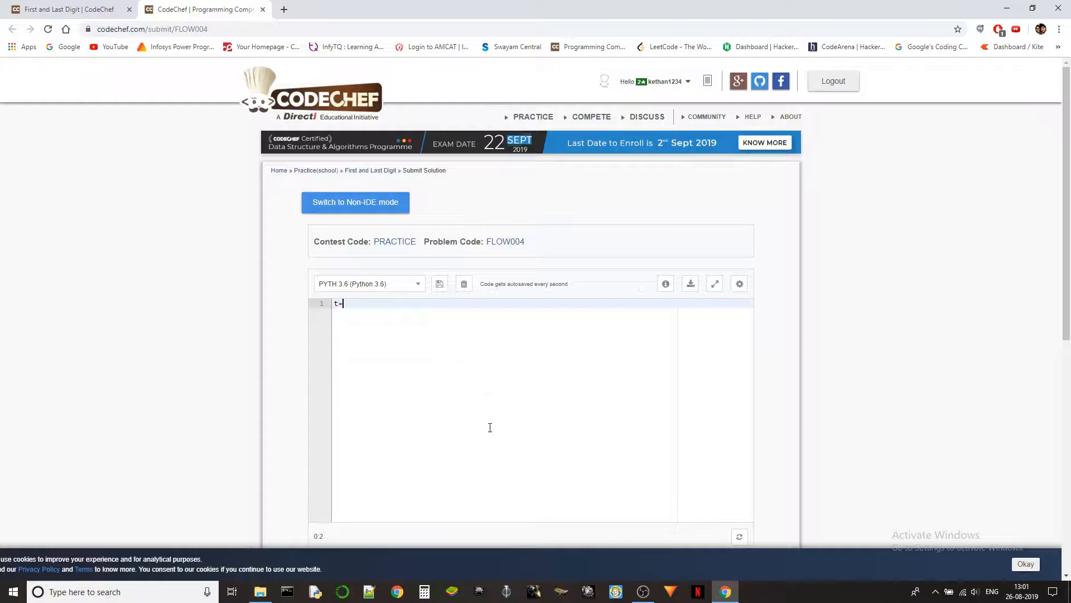
Step: Type the loop reading each string s, ending with print(int(s[0])+int(s[-1]))
text(int(inp)
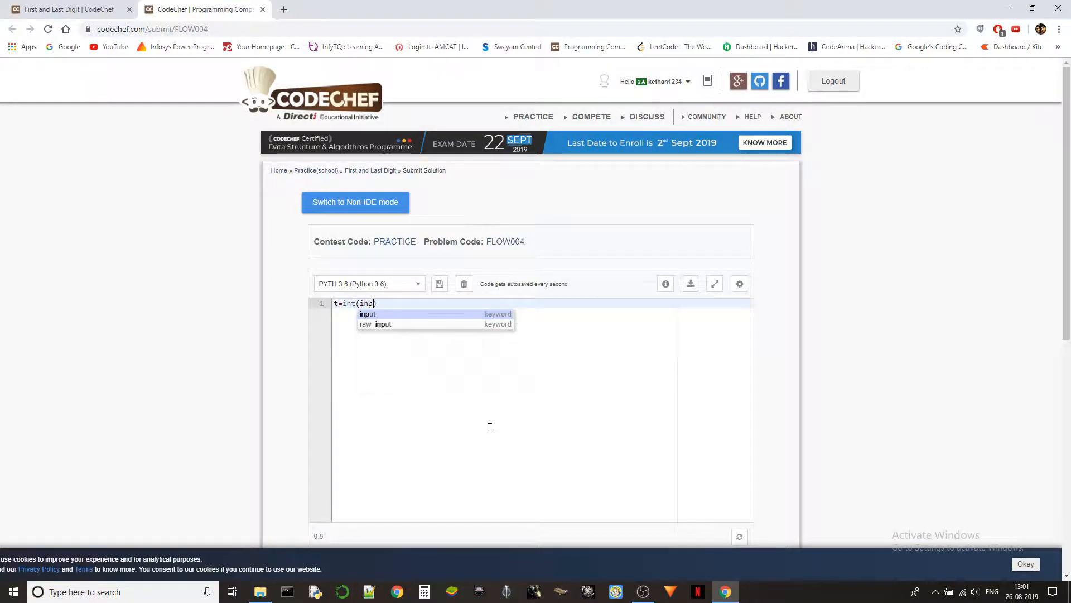
key(Enter)
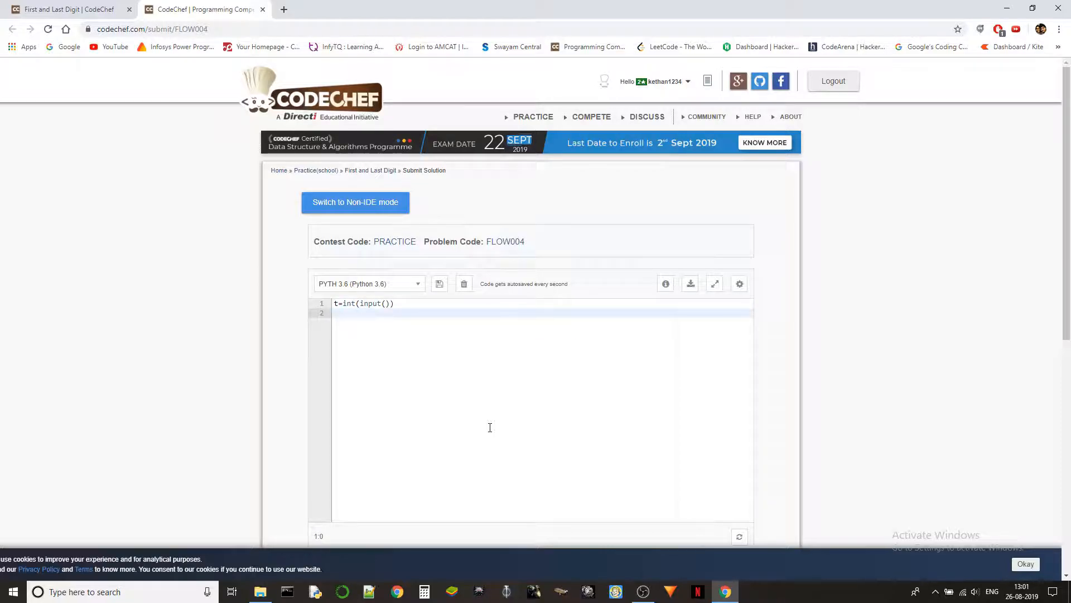
mouse_move(255, 200)
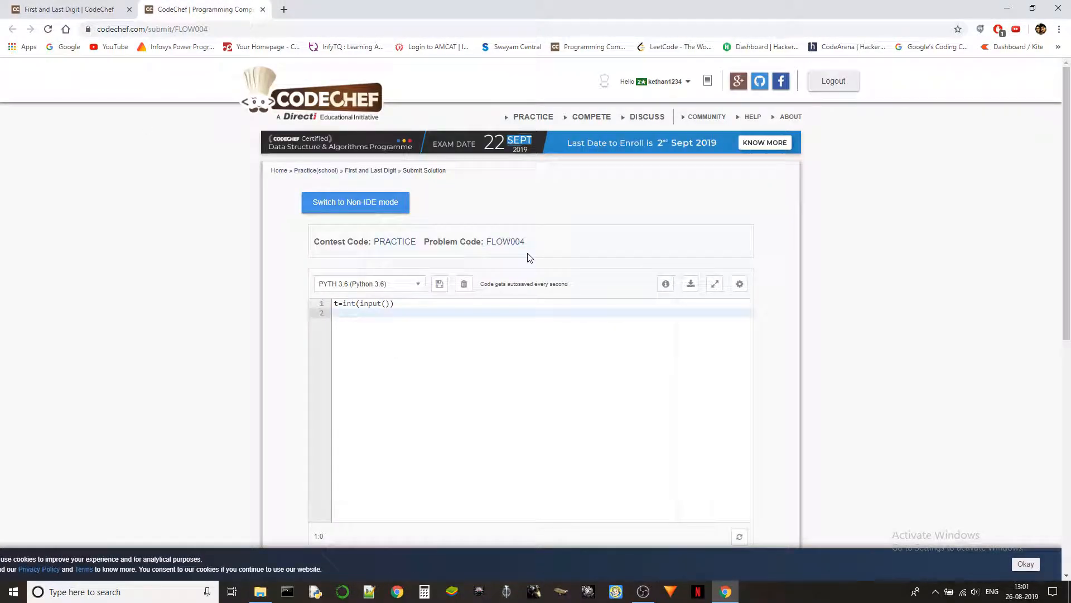
text(for i in re)
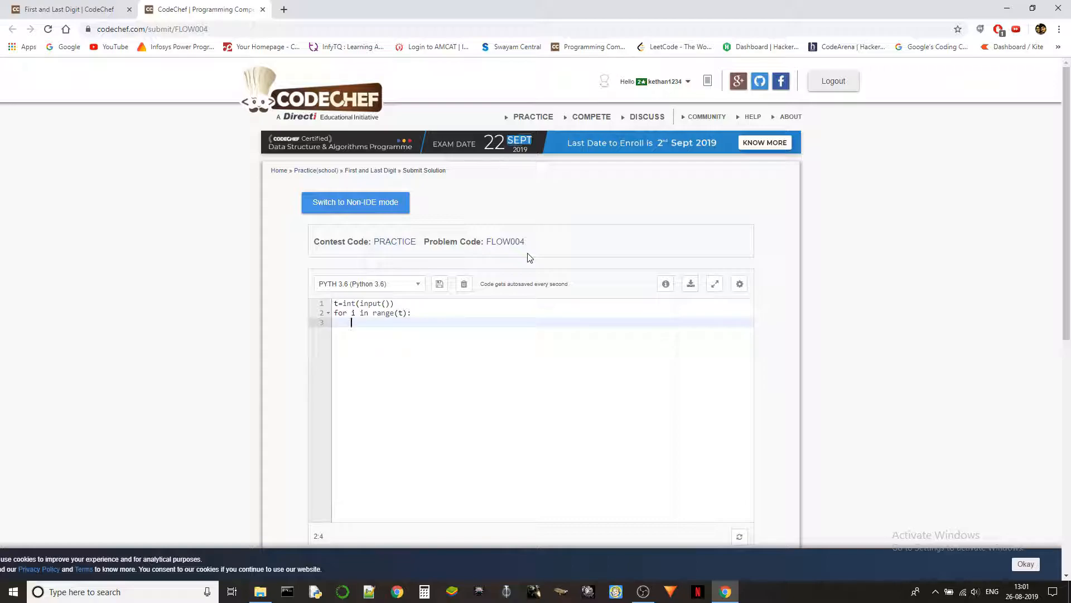
text(s=input()
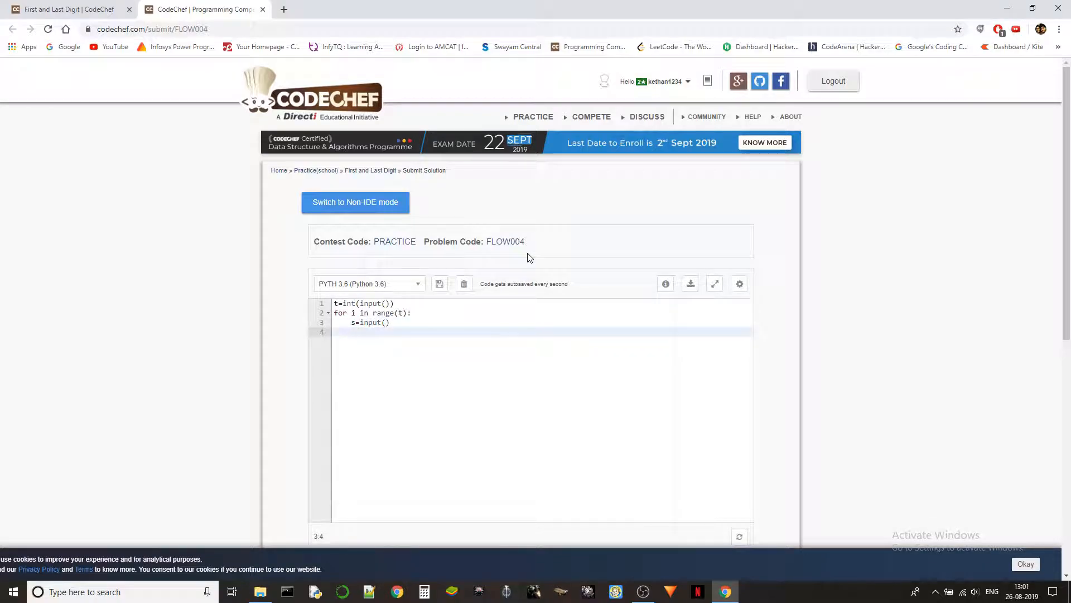
text(print())
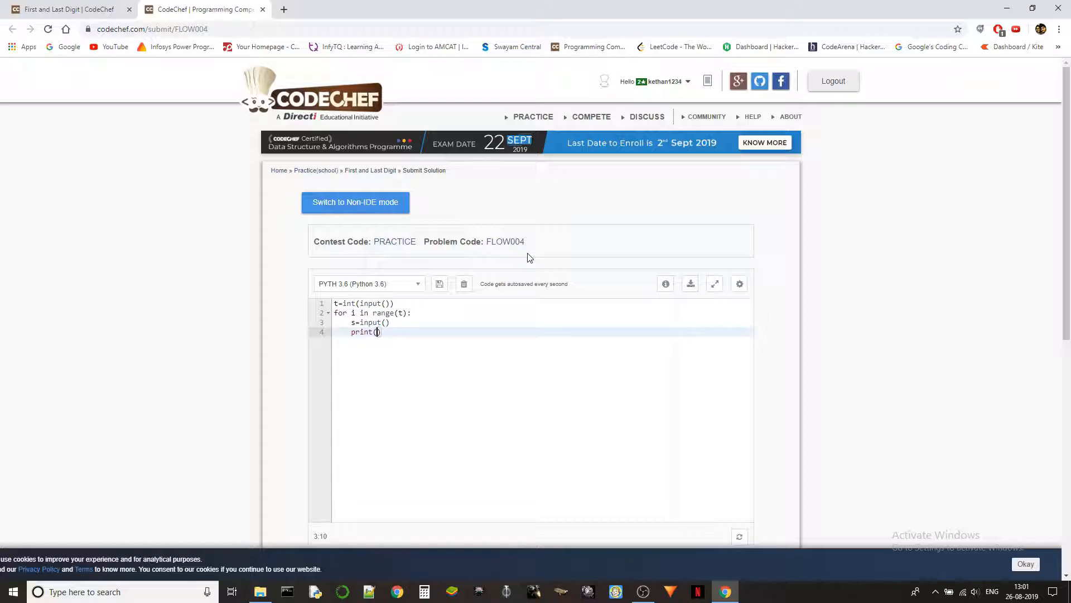
text(int(s[)
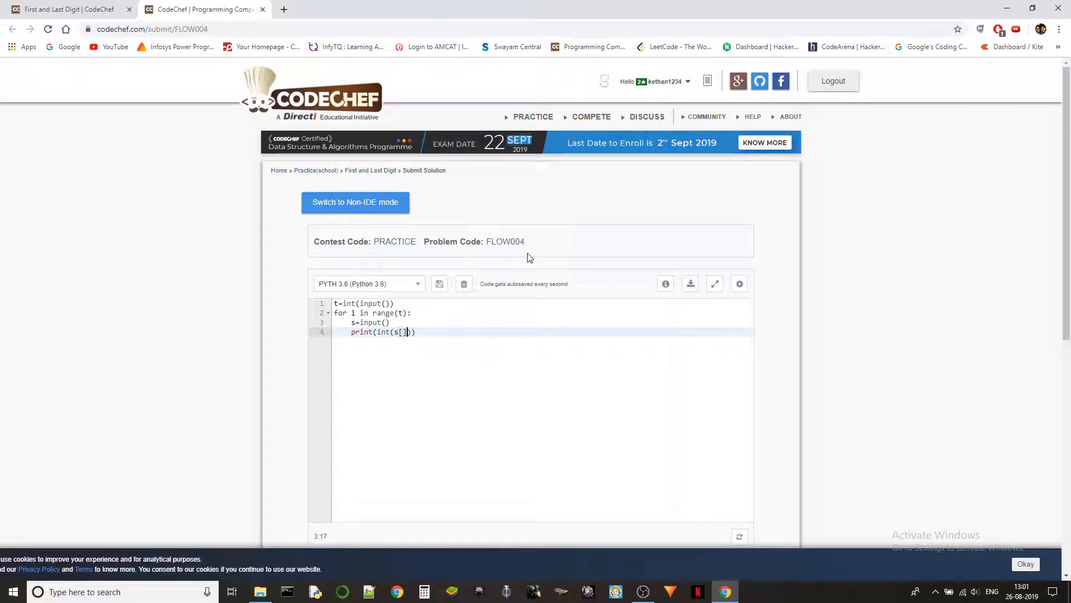
text(0)
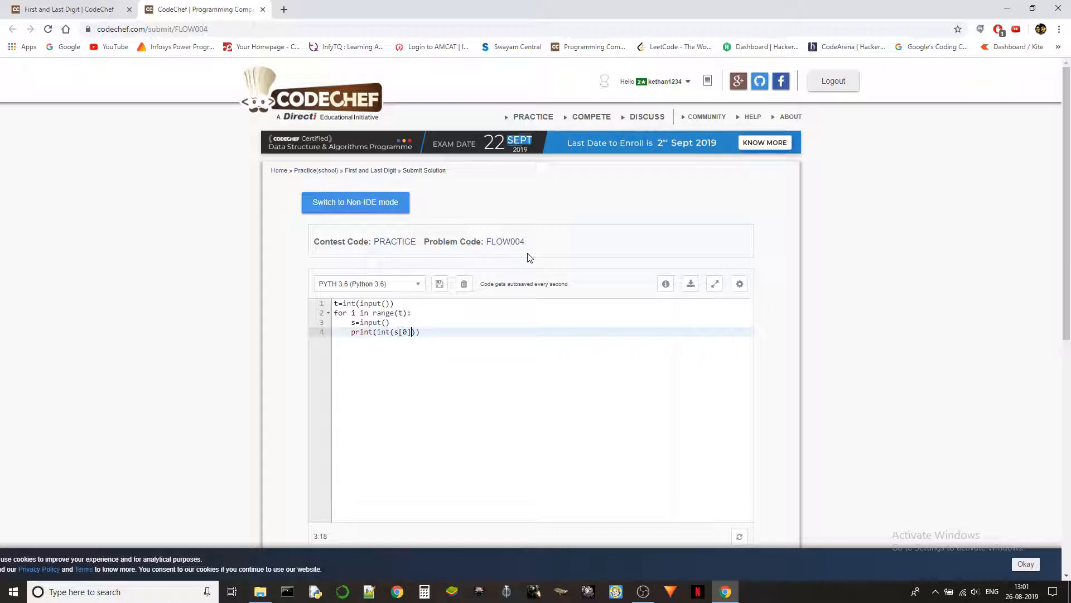
text(+int())
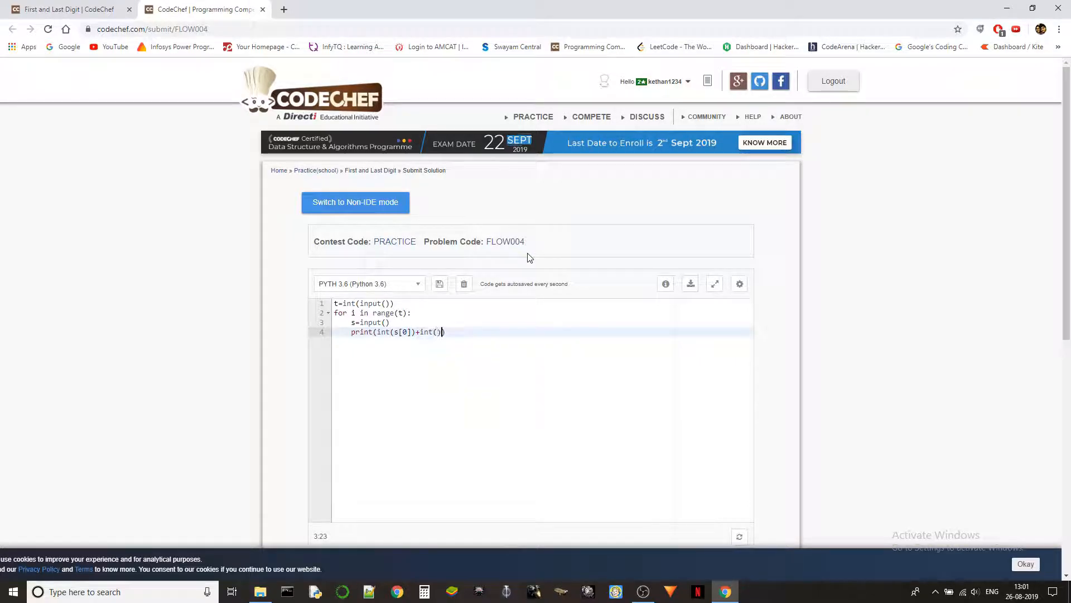
text(s[)
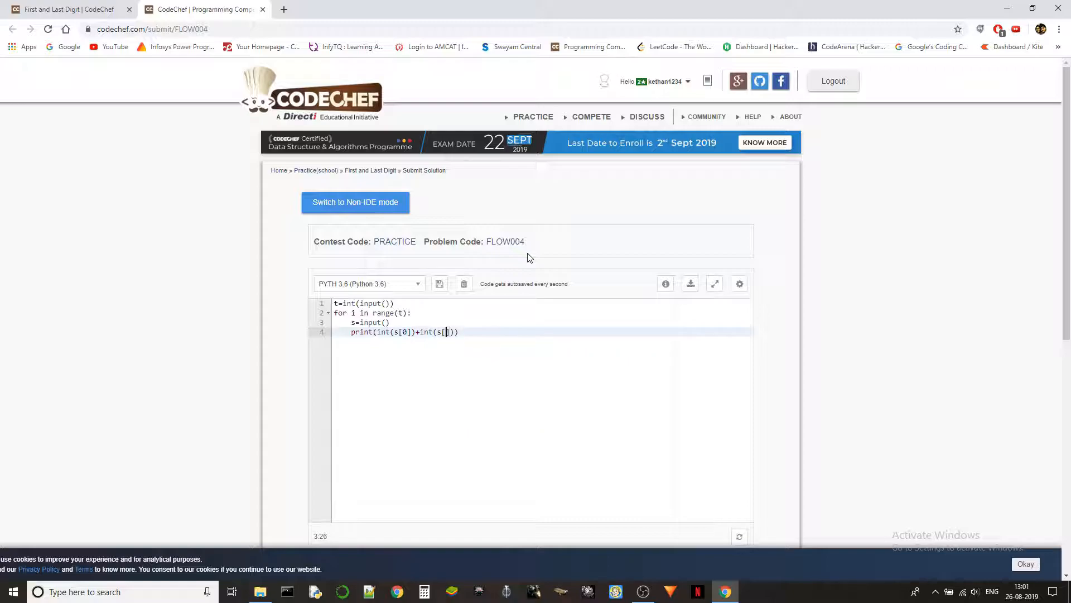
text(-1)
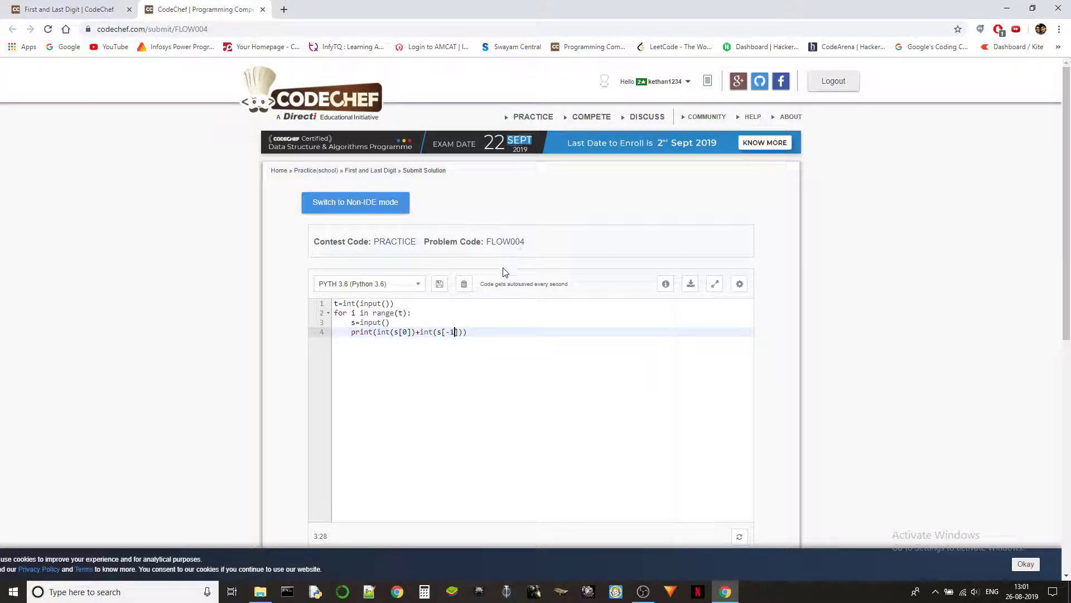
Step: Review the Example section, selecting the digits of sample number 1234
scroll(down, 3)
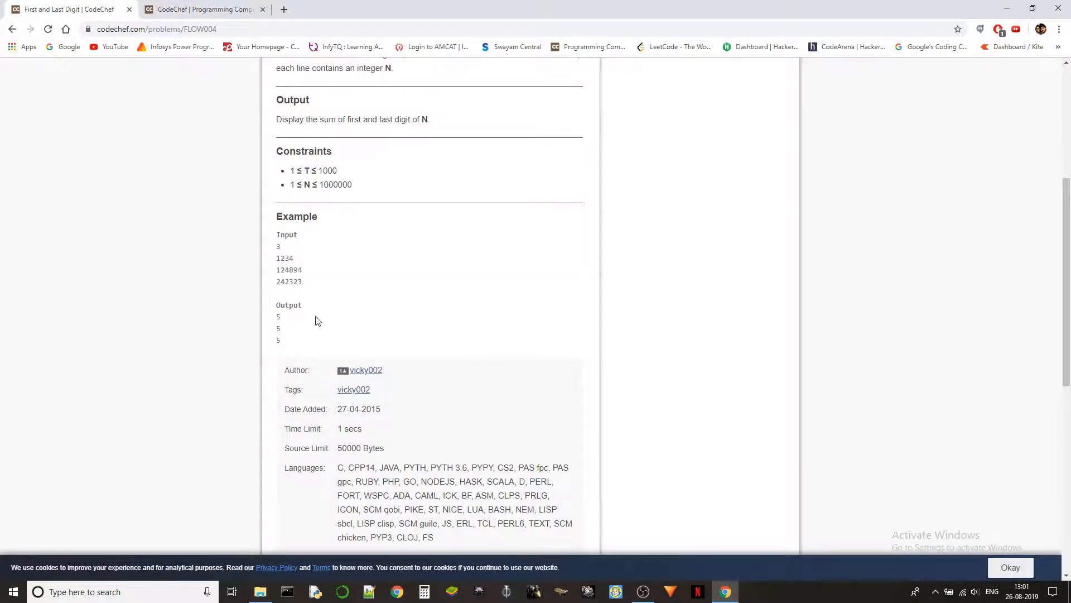
double_click(278, 258)
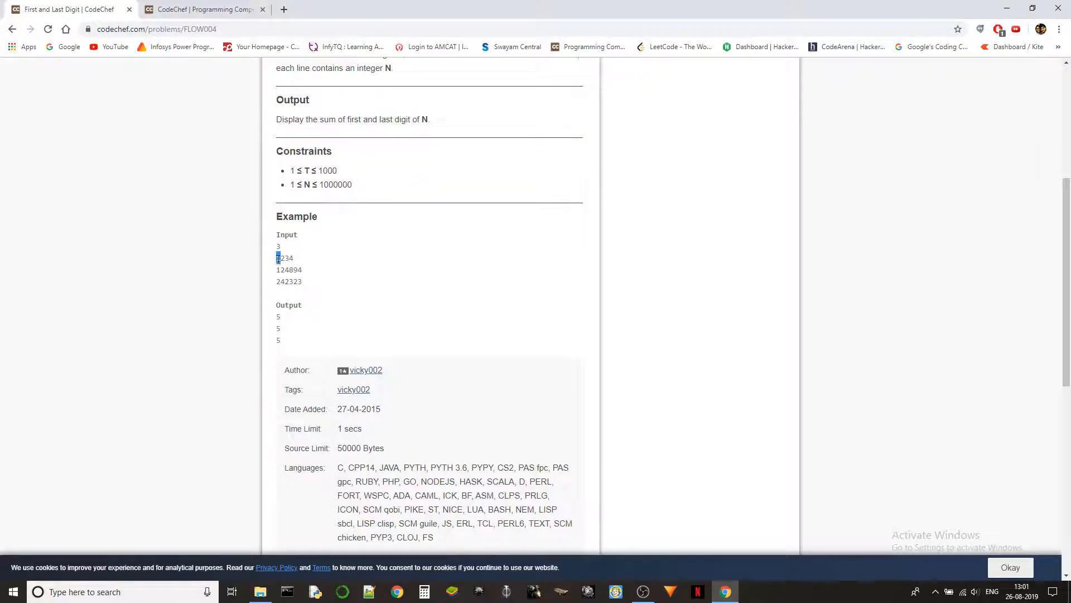
double_click(285, 258)
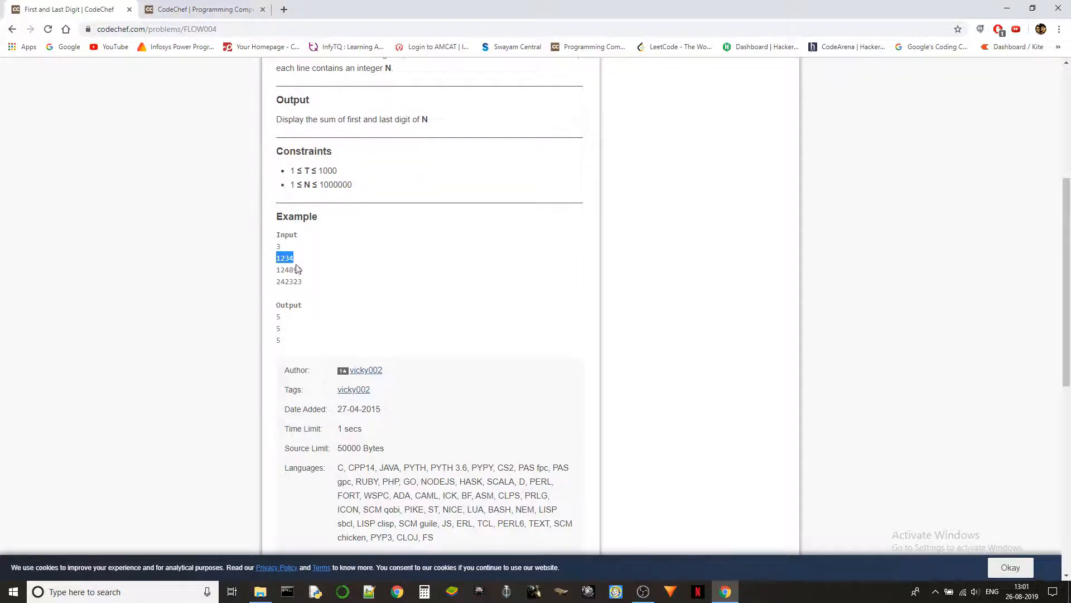
click(203, 9)
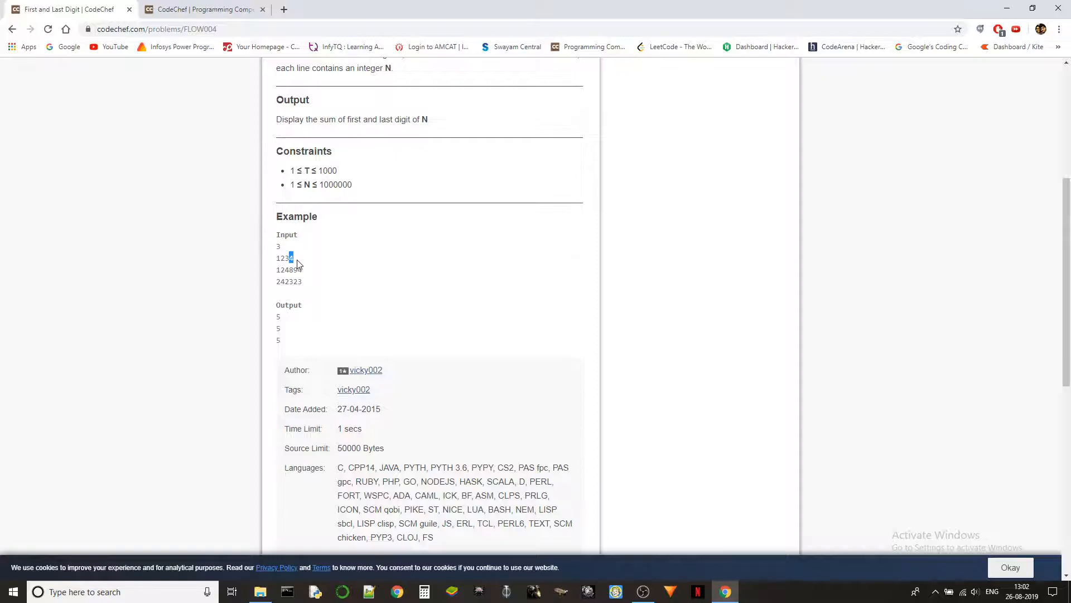
mouse_move(308, 257)
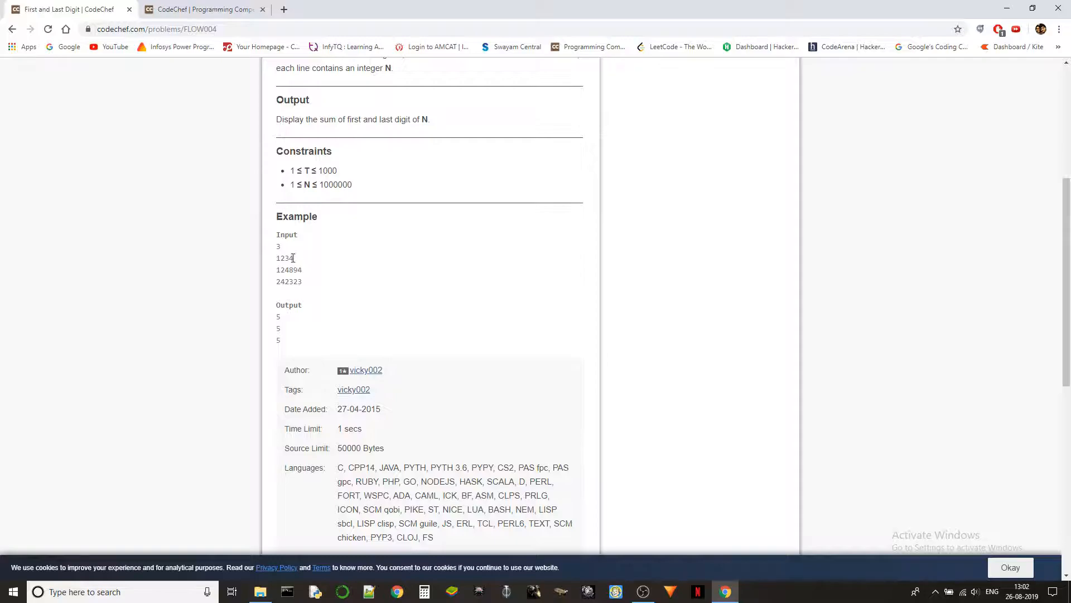
double_click(284, 257)
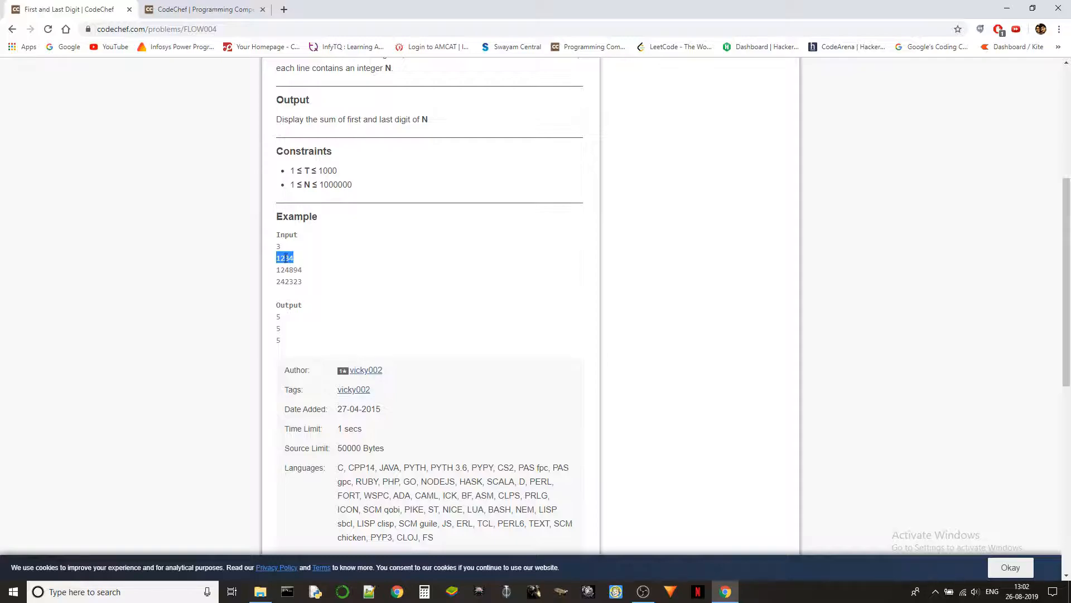
click(284, 258)
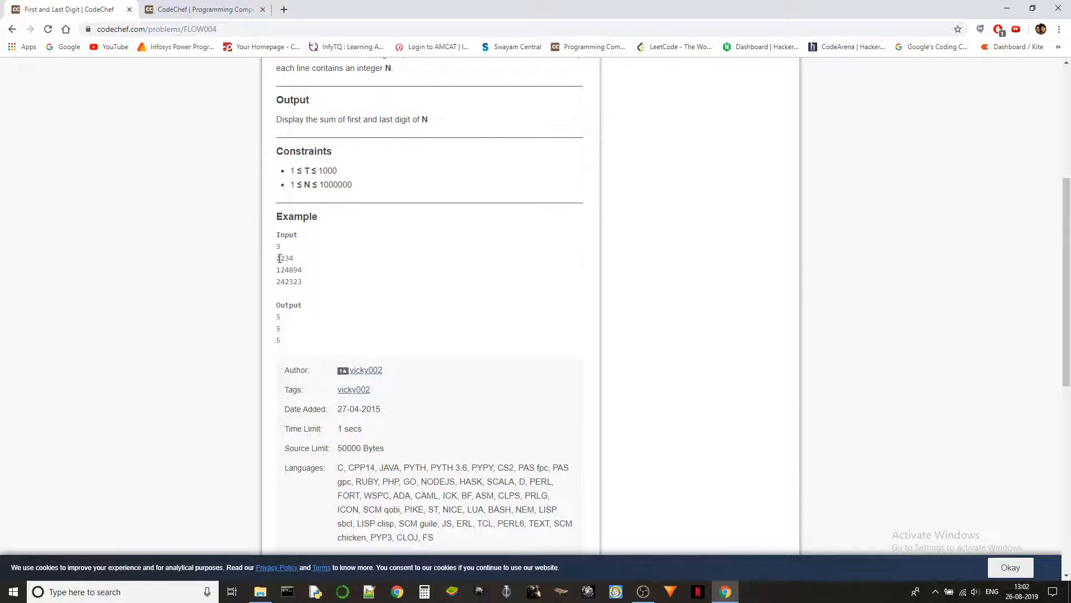
double_click(286, 258)
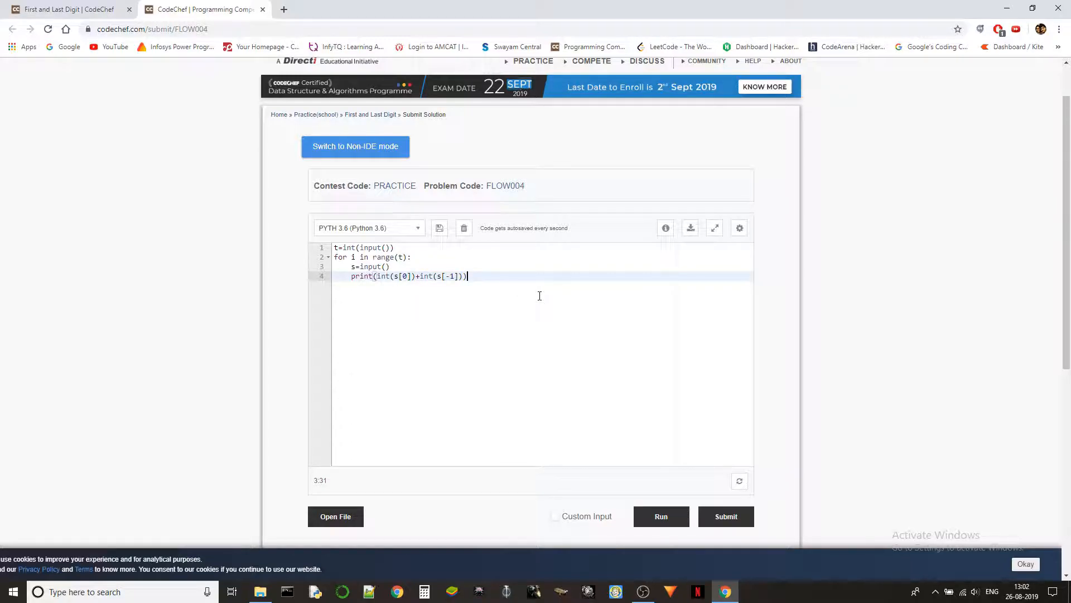
mouse_move(524, 299)
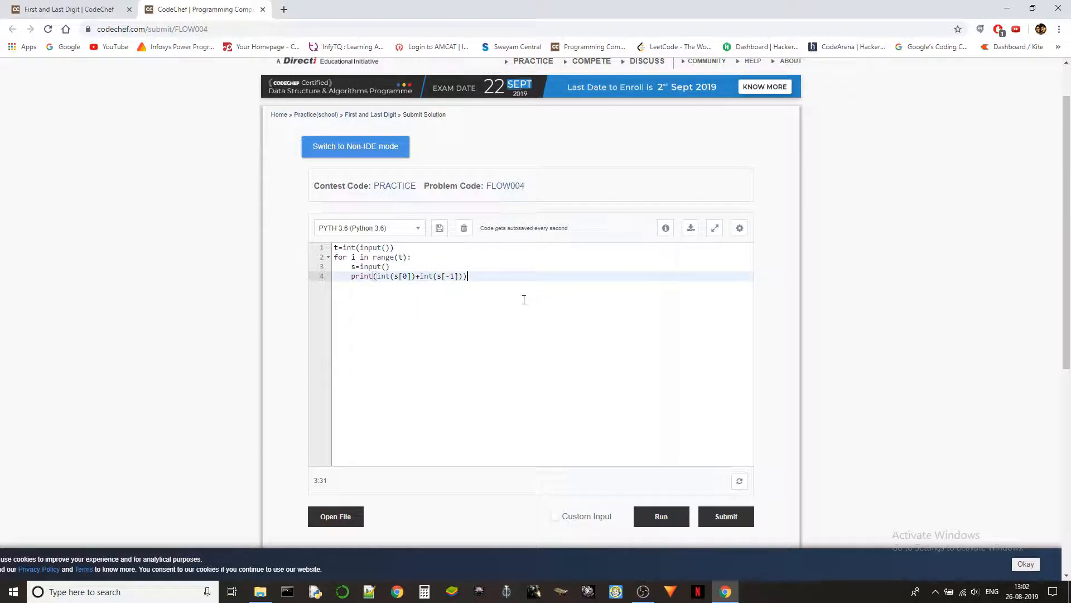
mouse_move(514, 302)
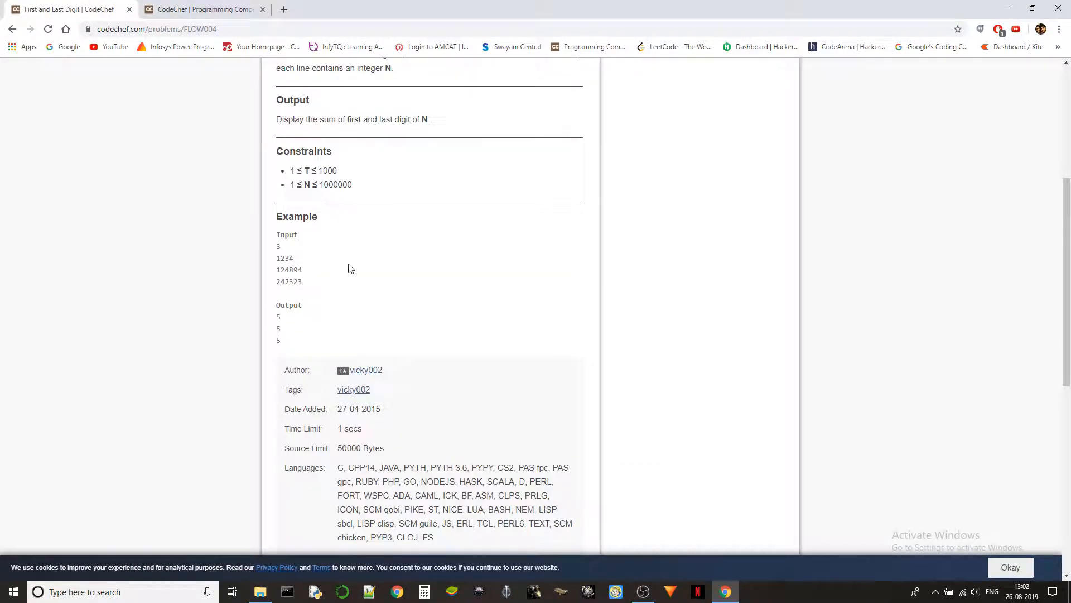
mouse_move(329, 276)
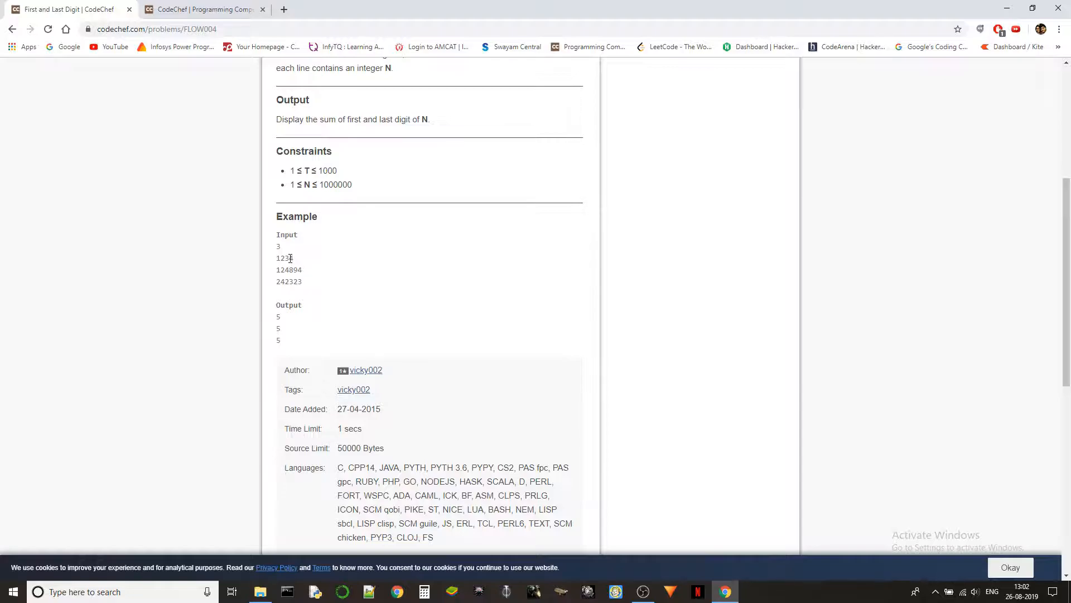
mouse_move(295, 263)
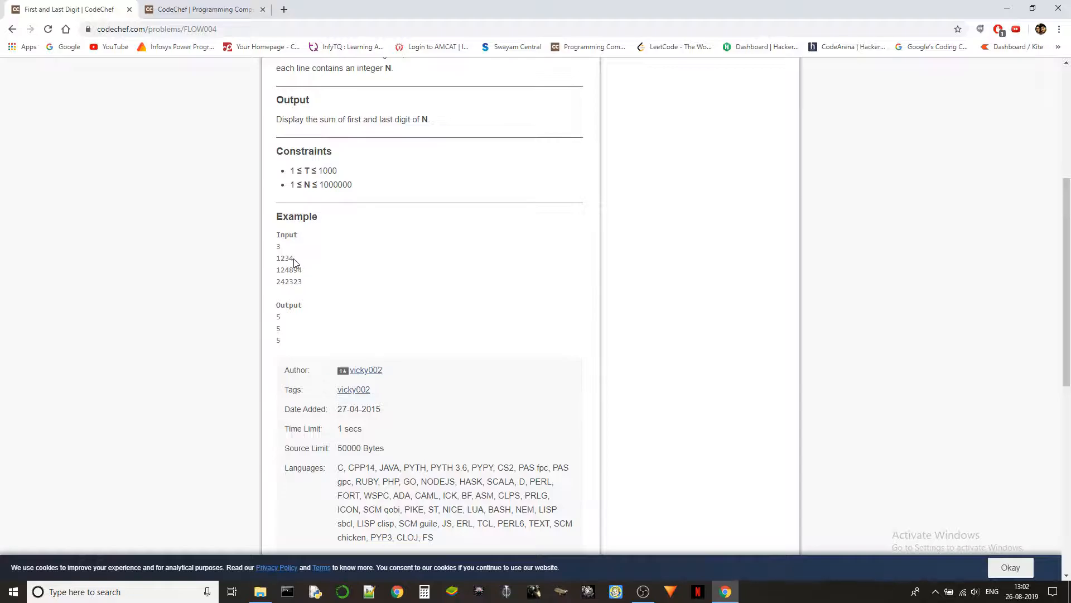
double_click(289, 257)
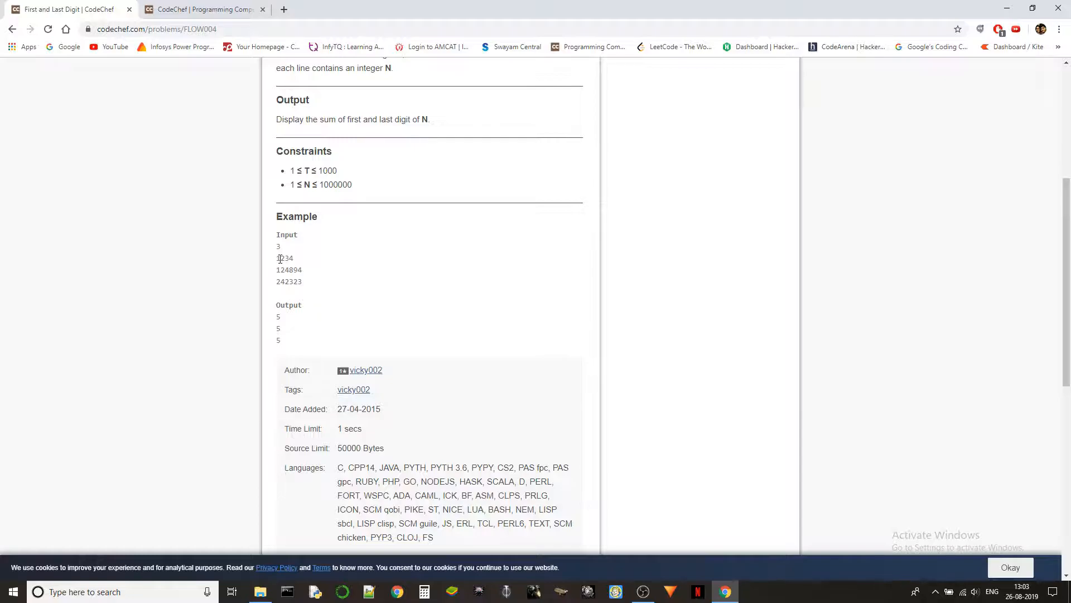
double_click(292, 258)
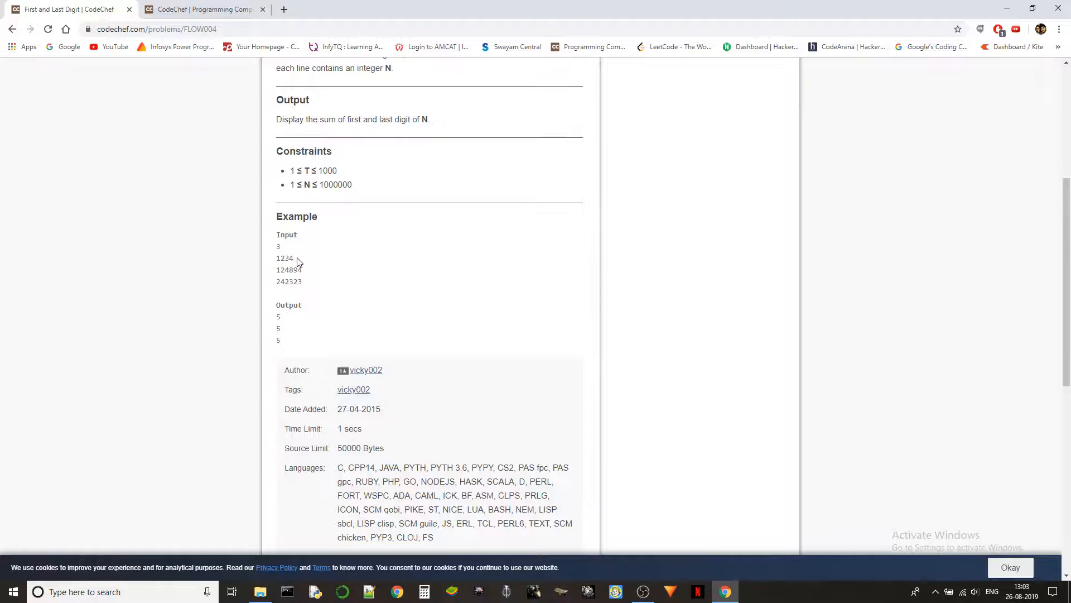
mouse_move(305, 269)
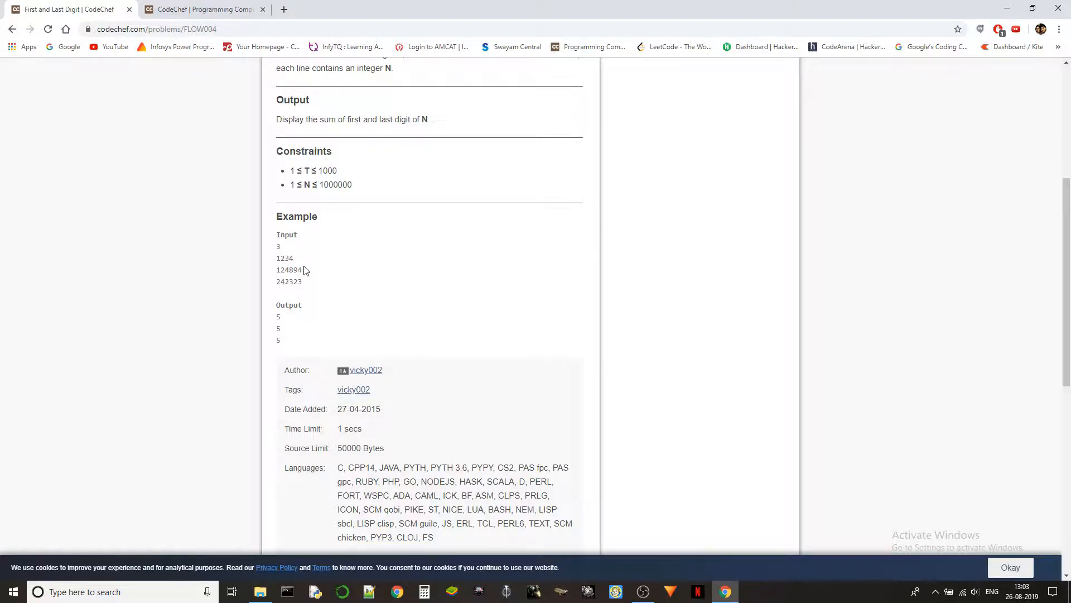
mouse_move(317, 281)
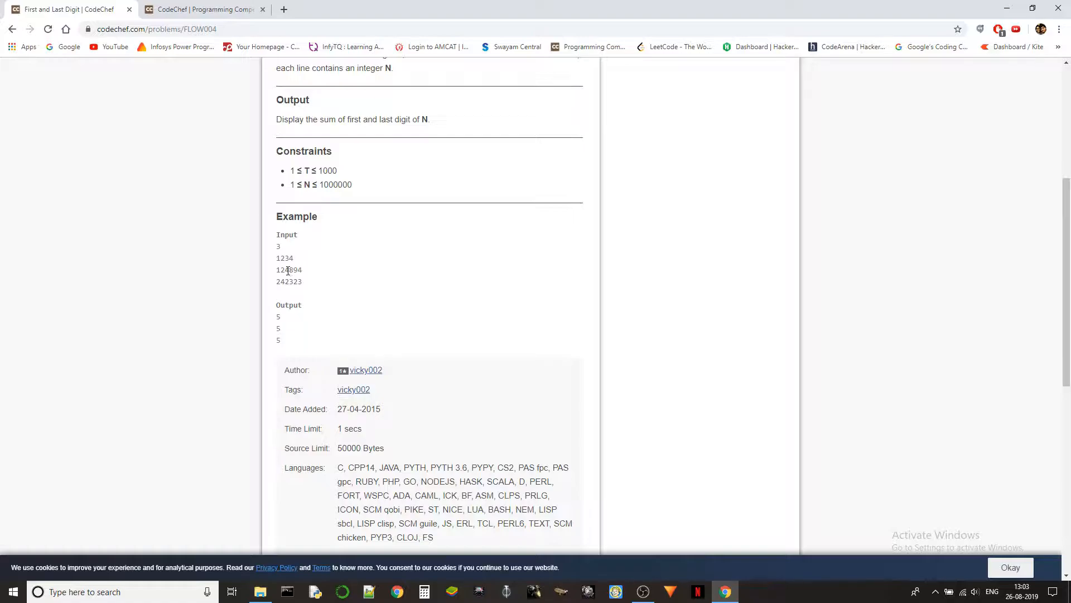
mouse_move(279, 257)
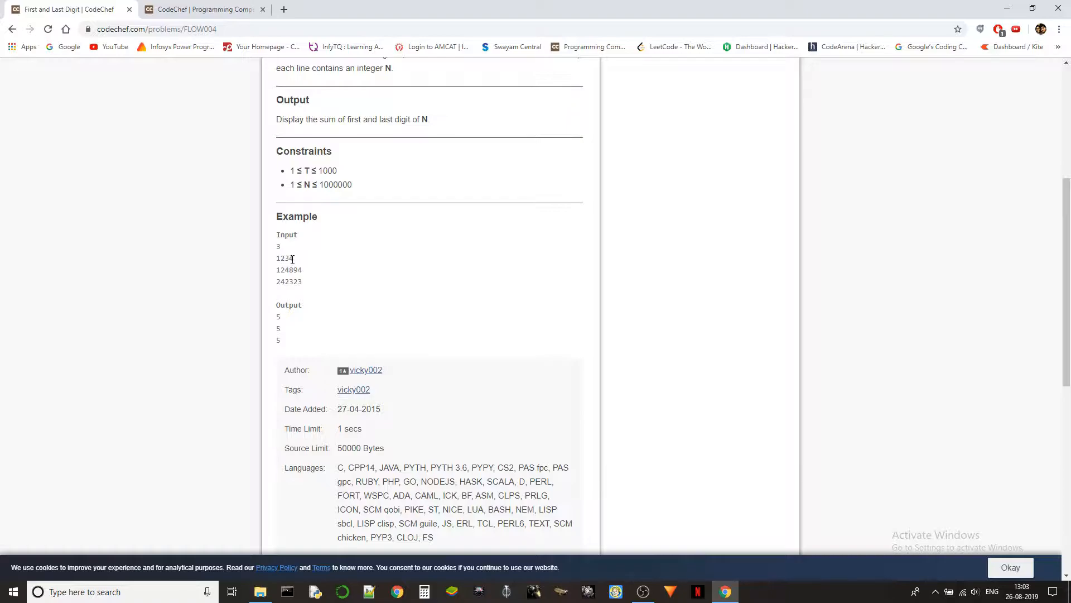
double_click(291, 258)
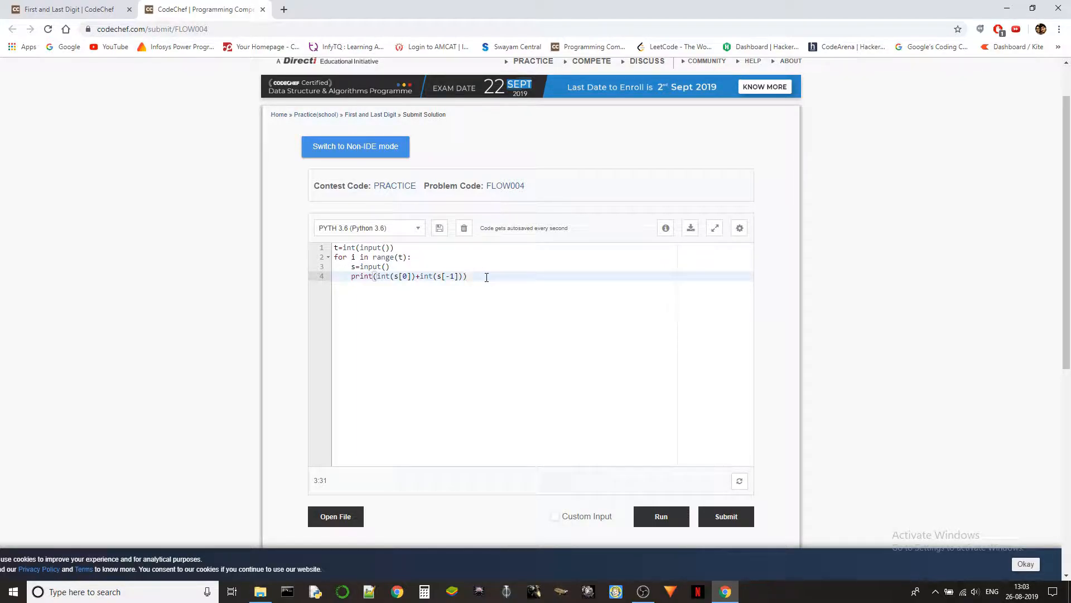
mouse_move(473, 341)
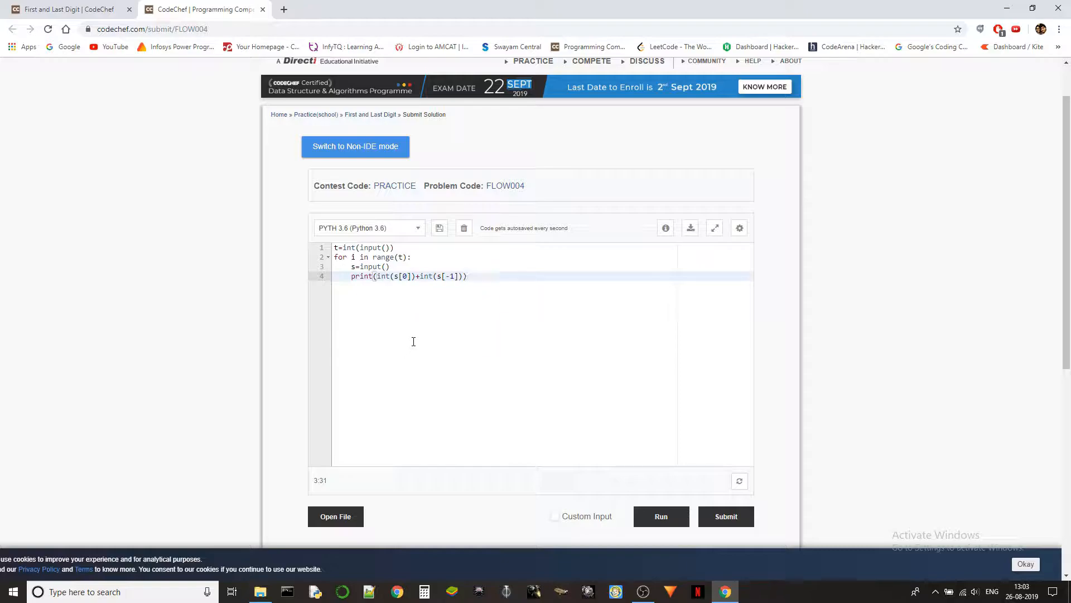
mouse_move(440, 339)
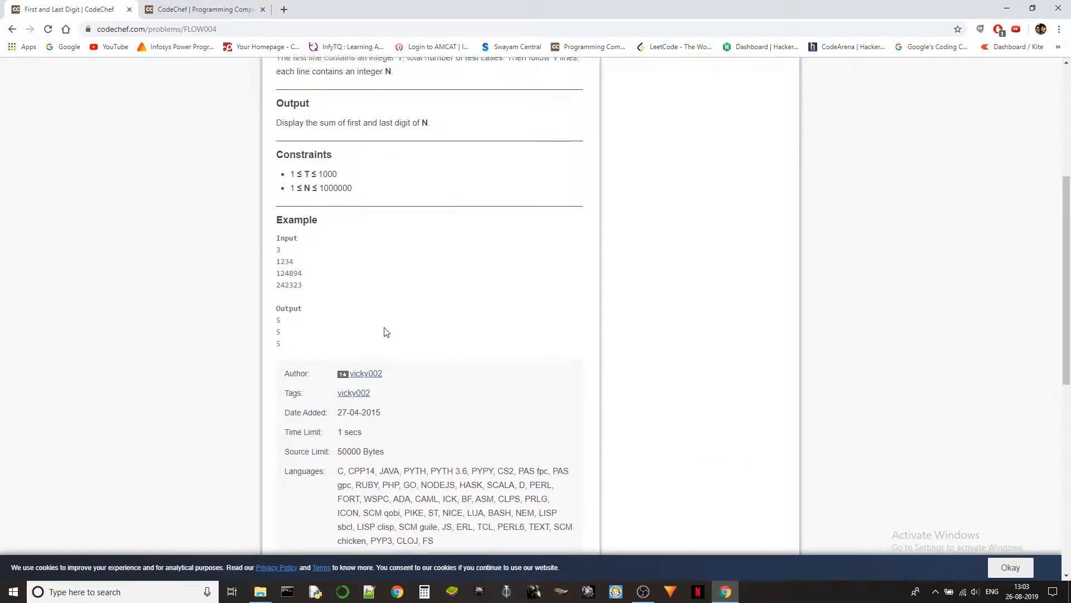
Step: Copy the sample input numbers from the problem page back to the editor tab
scroll(up, 3)
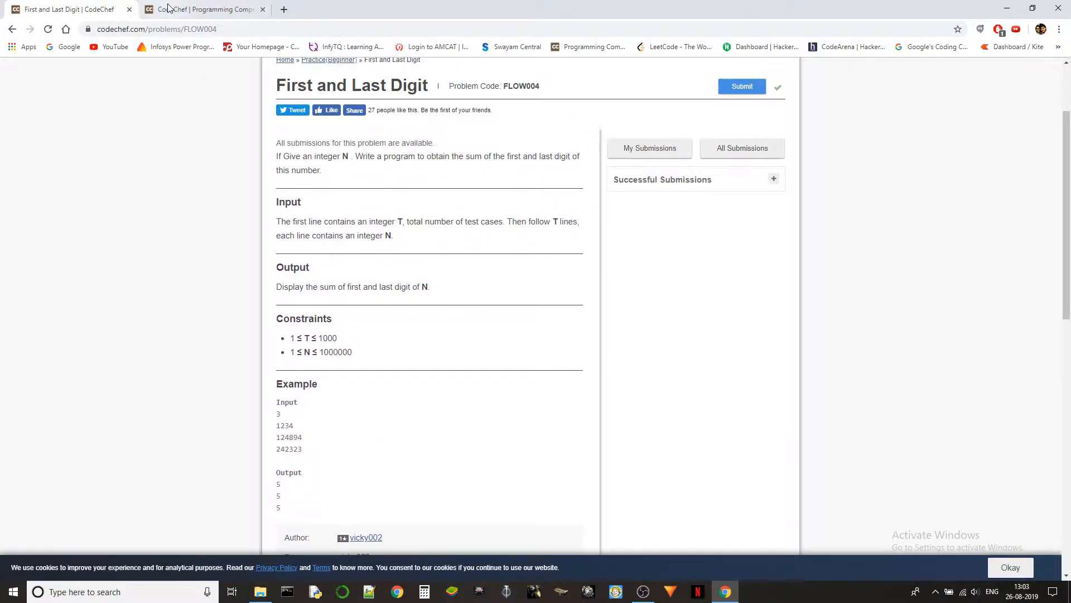
click(742, 86)
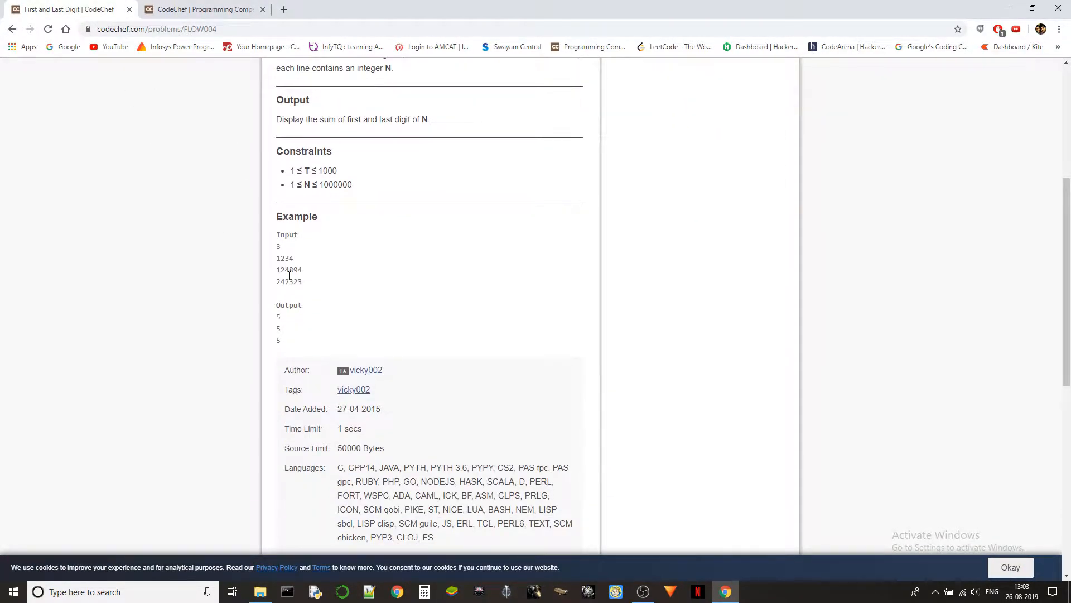
drag(277, 246, 301, 280)
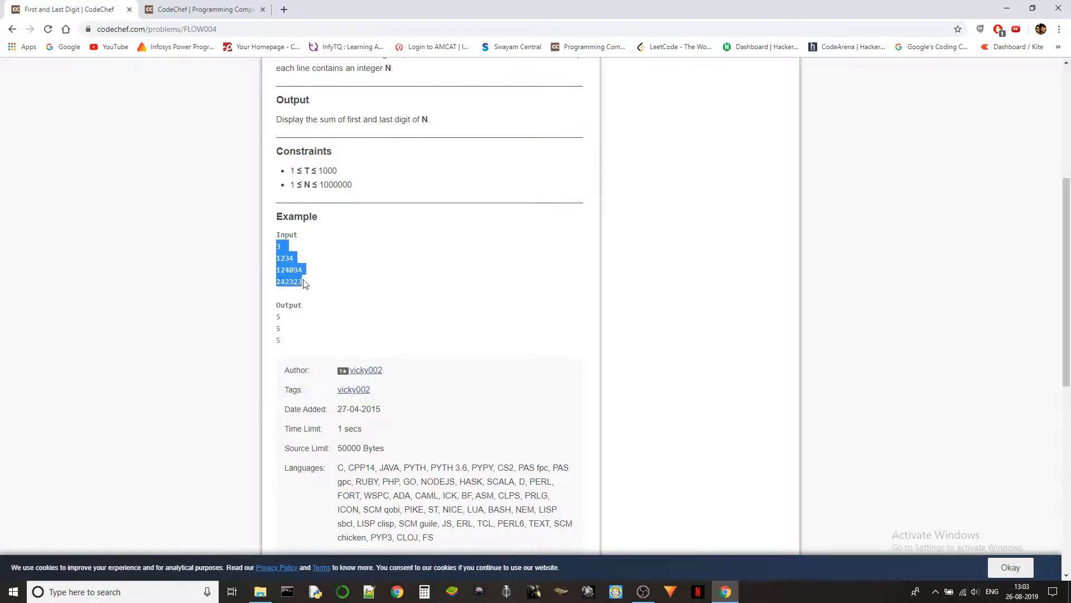
click(202, 9)
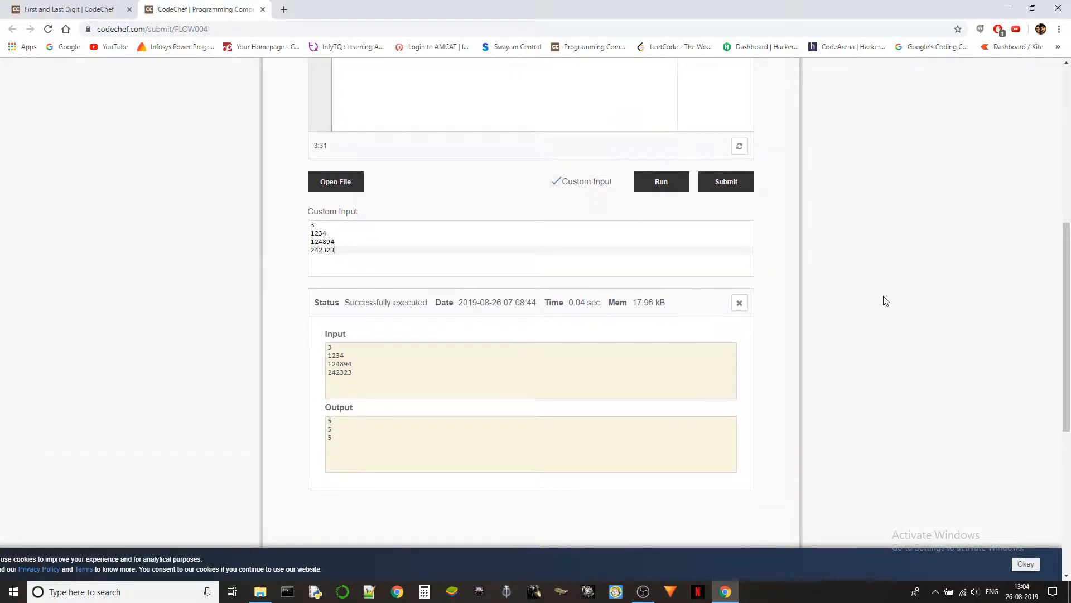
Step: Submit and confirm the FLOW004 solution, then scroll to the Correct Answer verdict
click(726, 181)
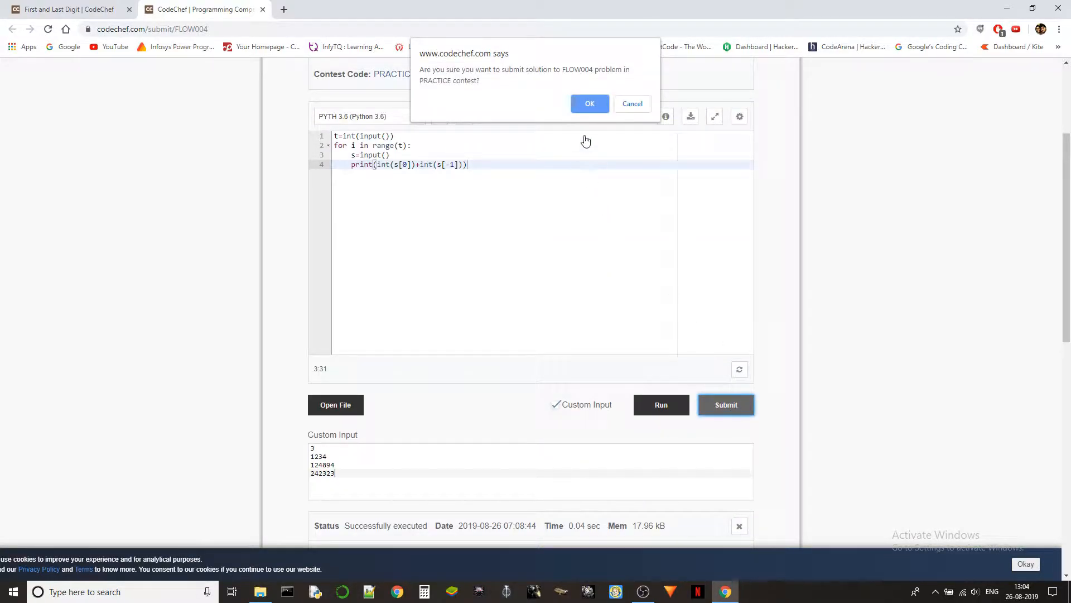
click(589, 104)
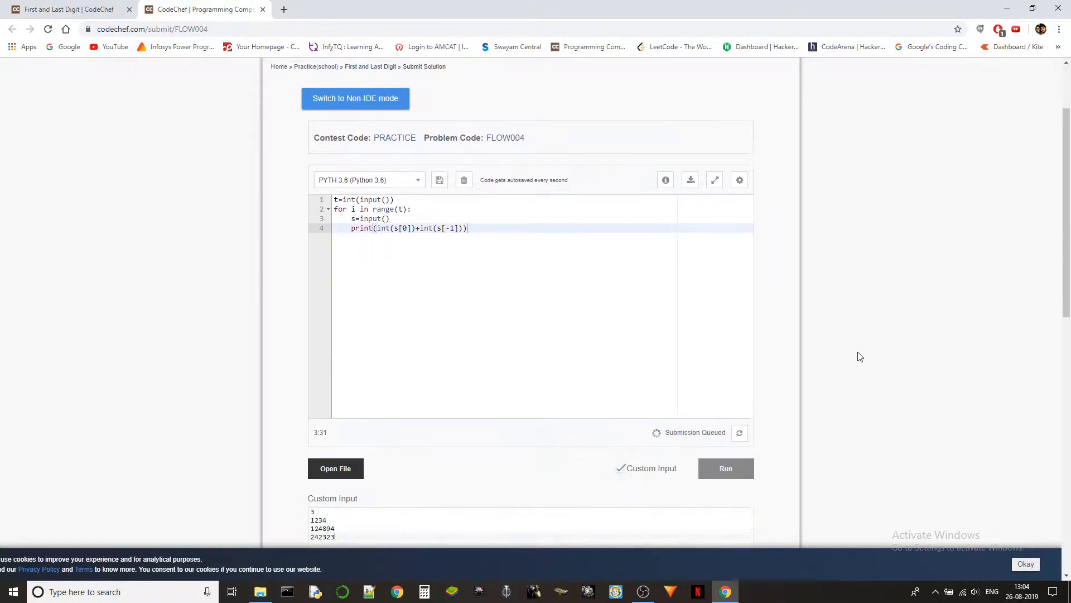
scroll(down, 3)
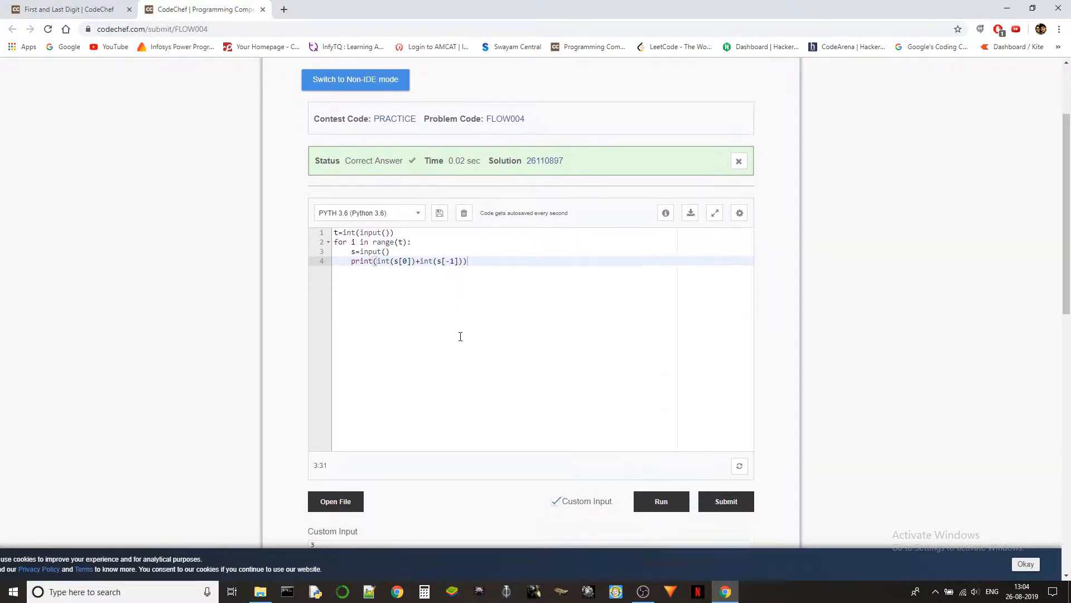
scroll(down, 3)
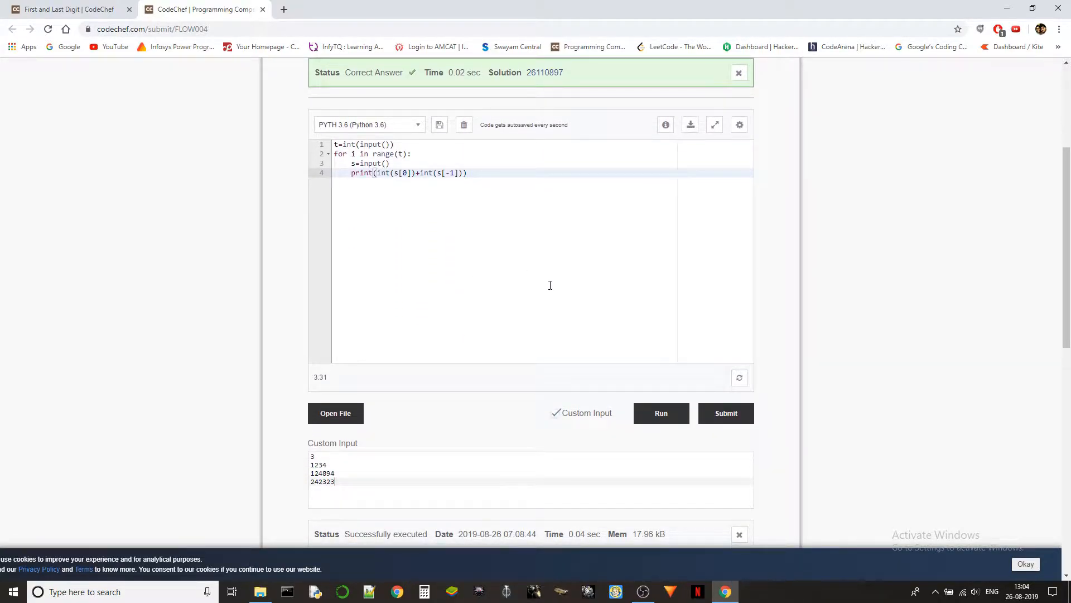
mouse_move(553, 284)
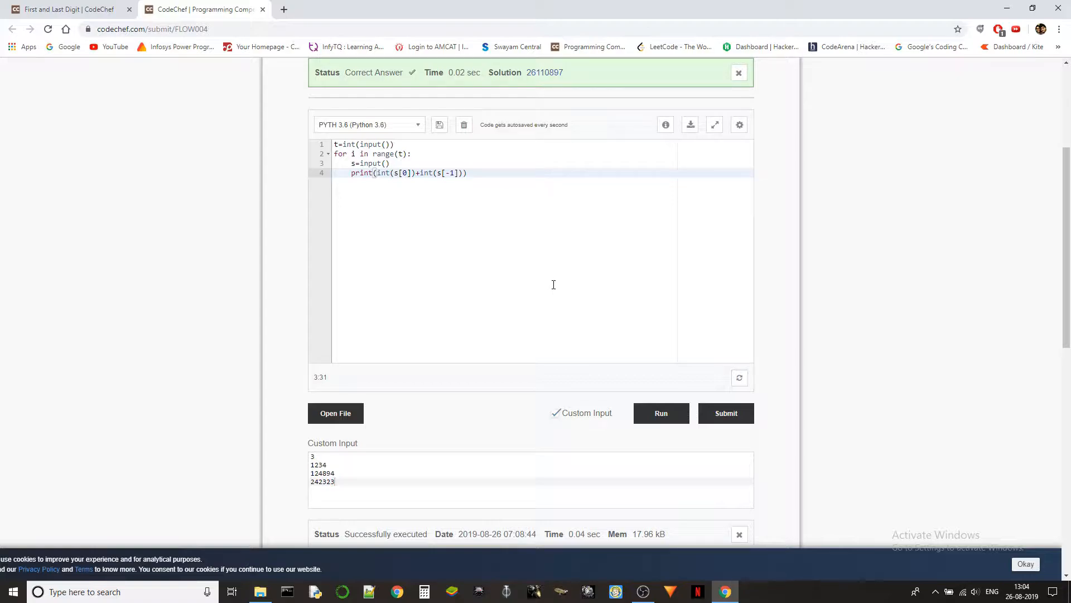
scroll(down, 3)
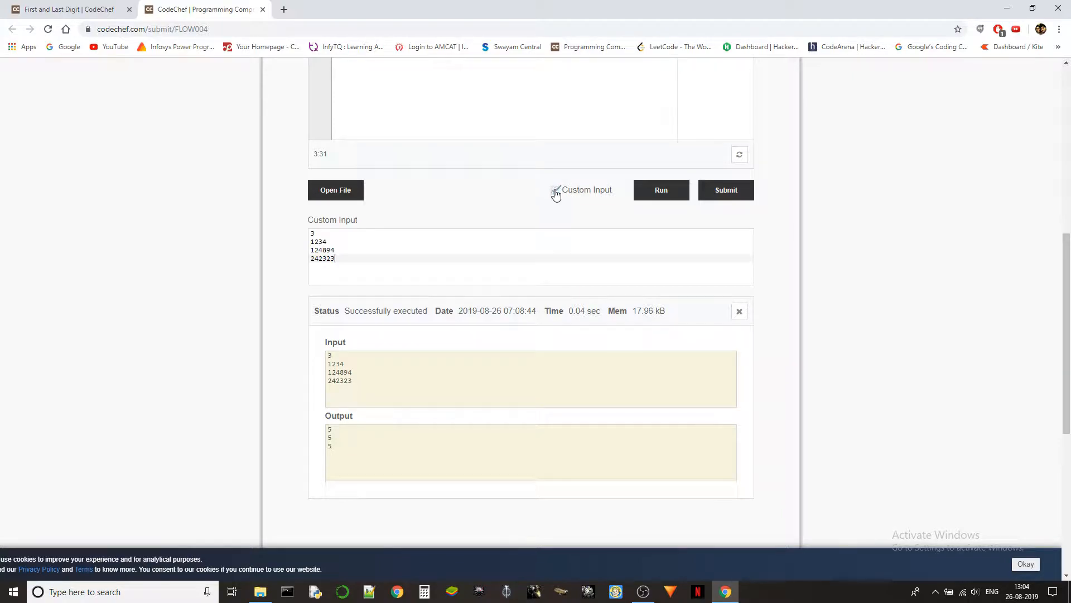
Step: Run the code with Custom Input unticked and inspect the NZEC EOFError traceback
click(554, 189)
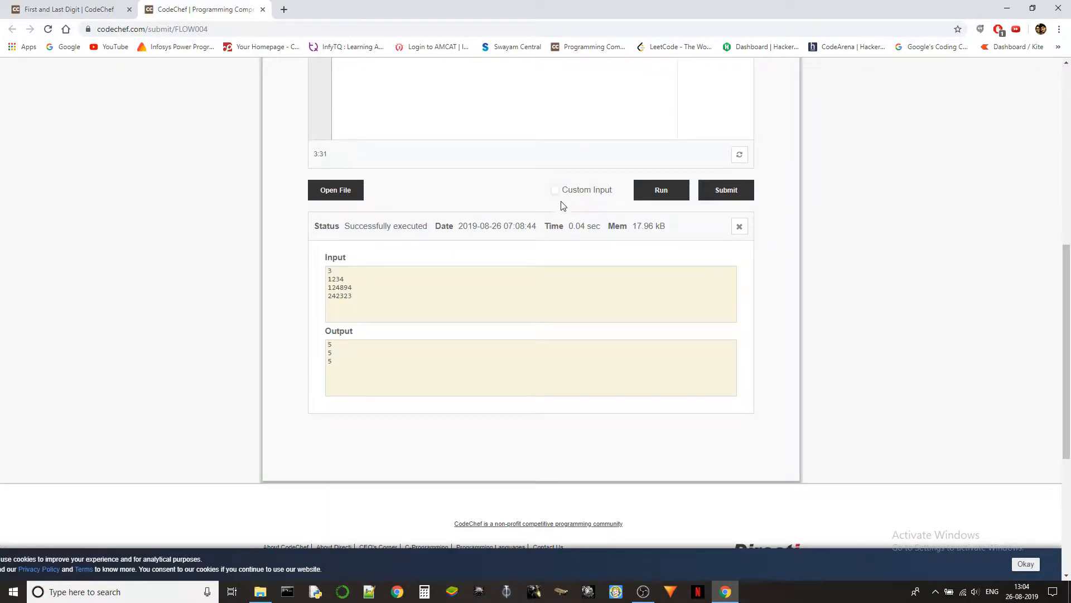
click(726, 190)
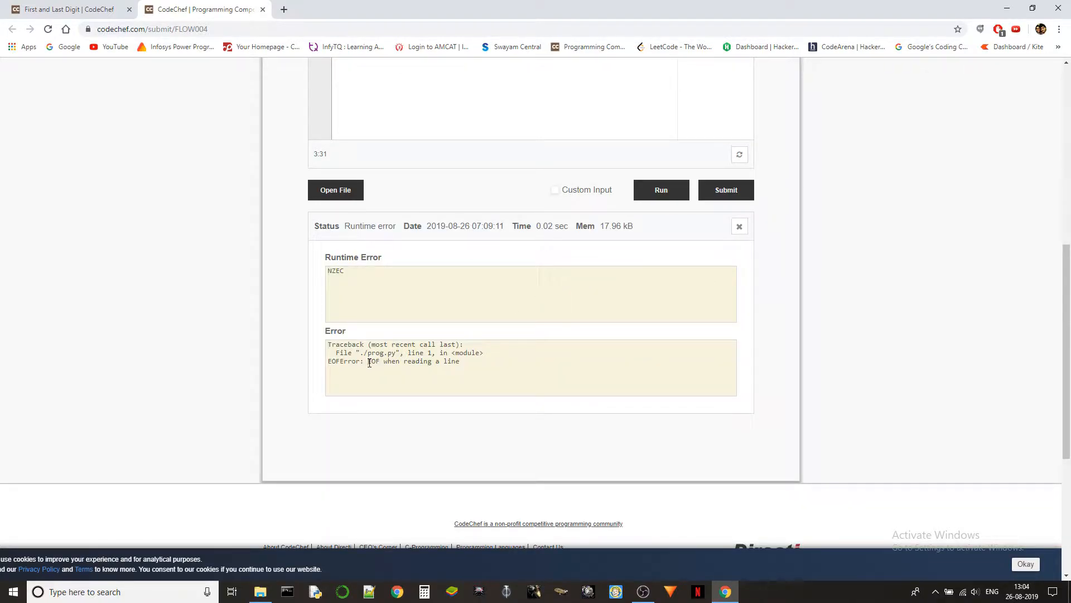
double_click(373, 361)
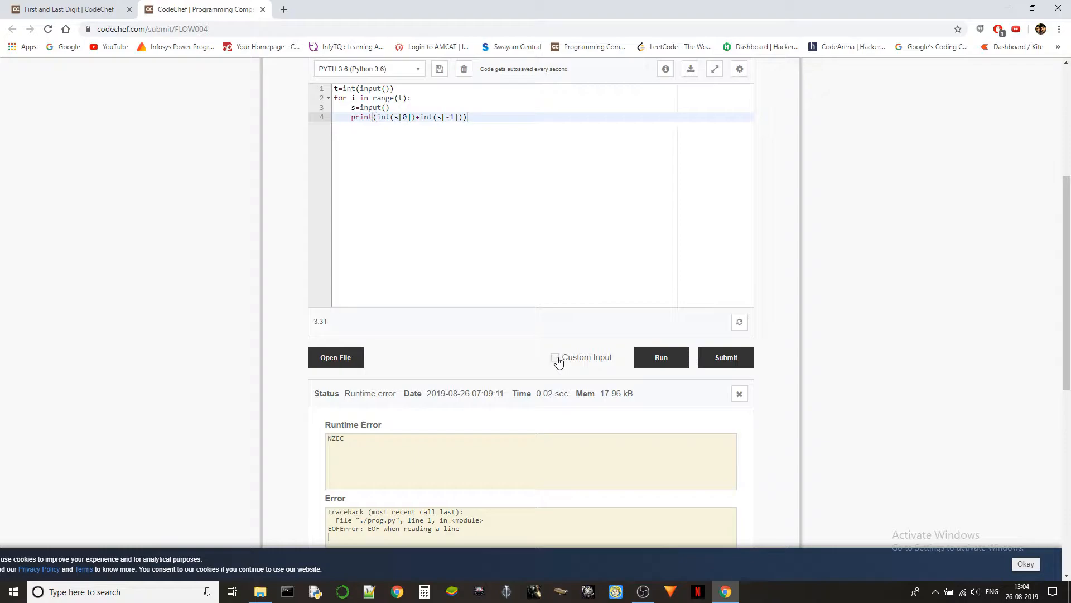
mouse_move(647, 368)
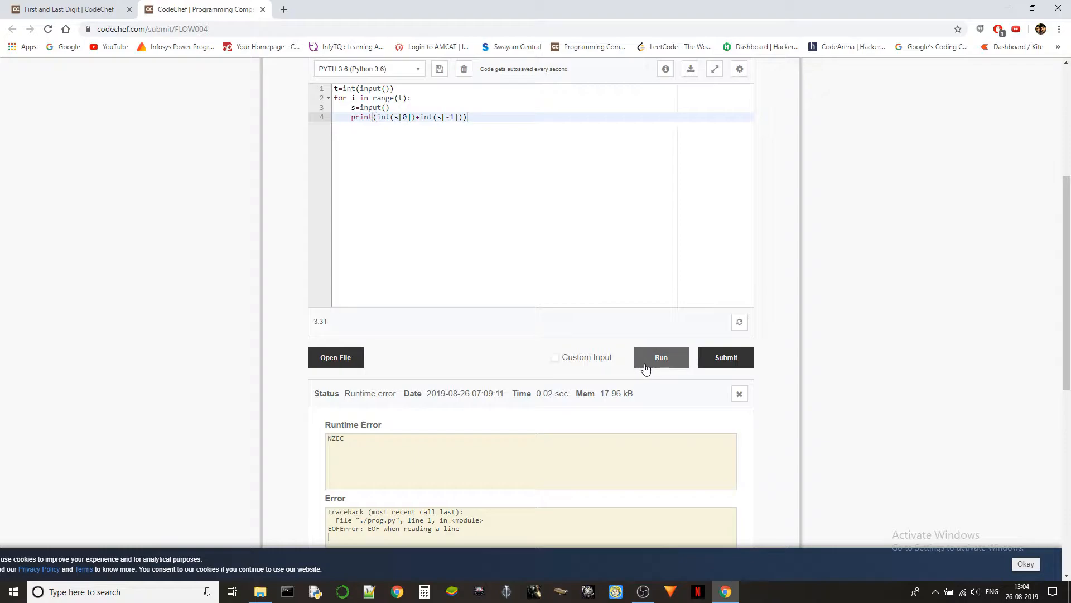
mouse_move(657, 367)
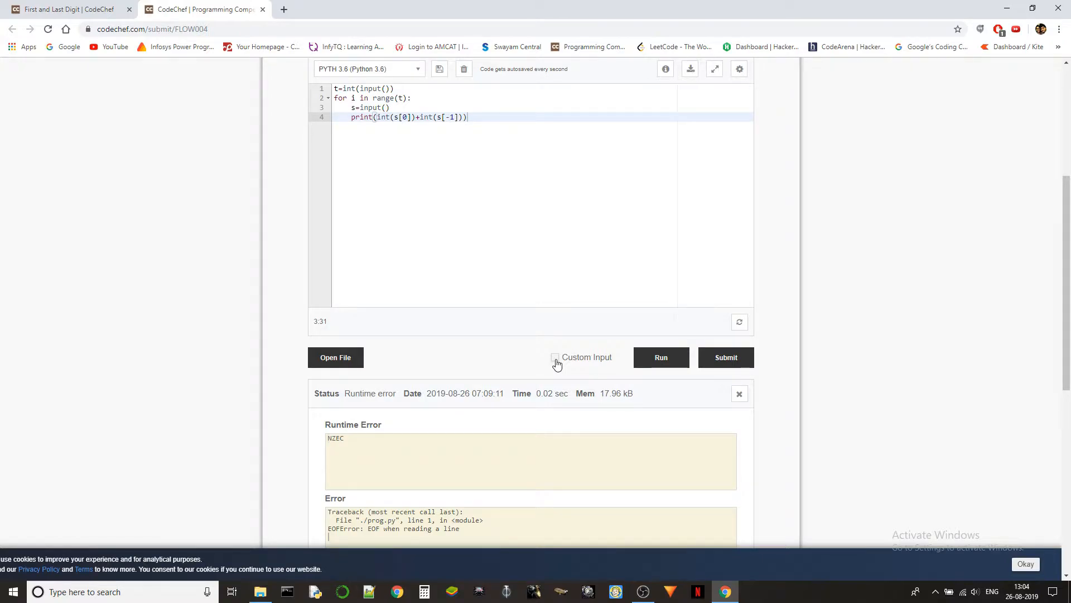
scroll(down, 3)
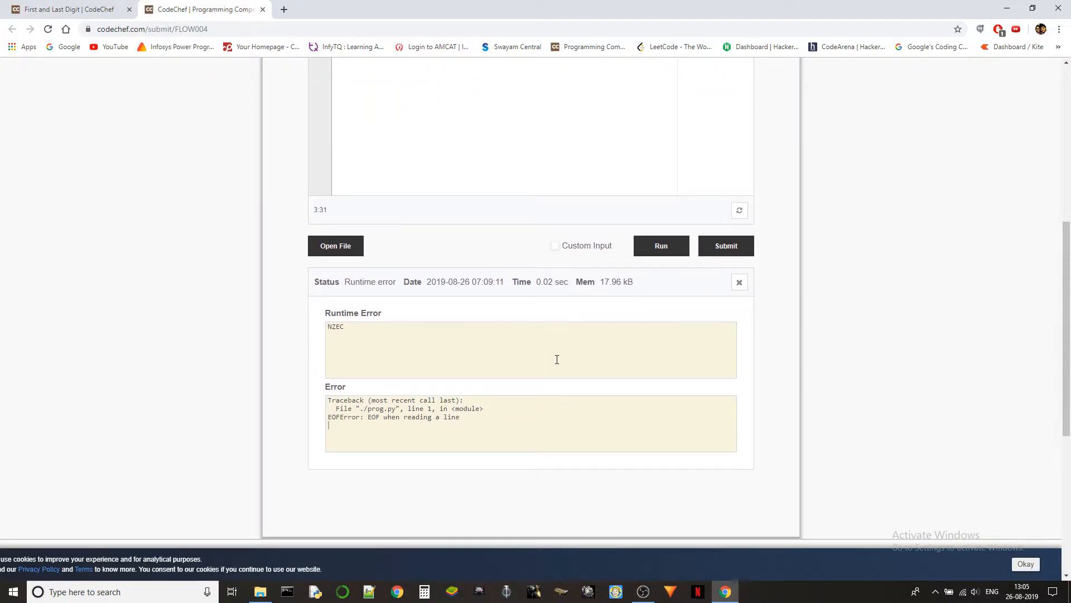
scroll(up, 3)
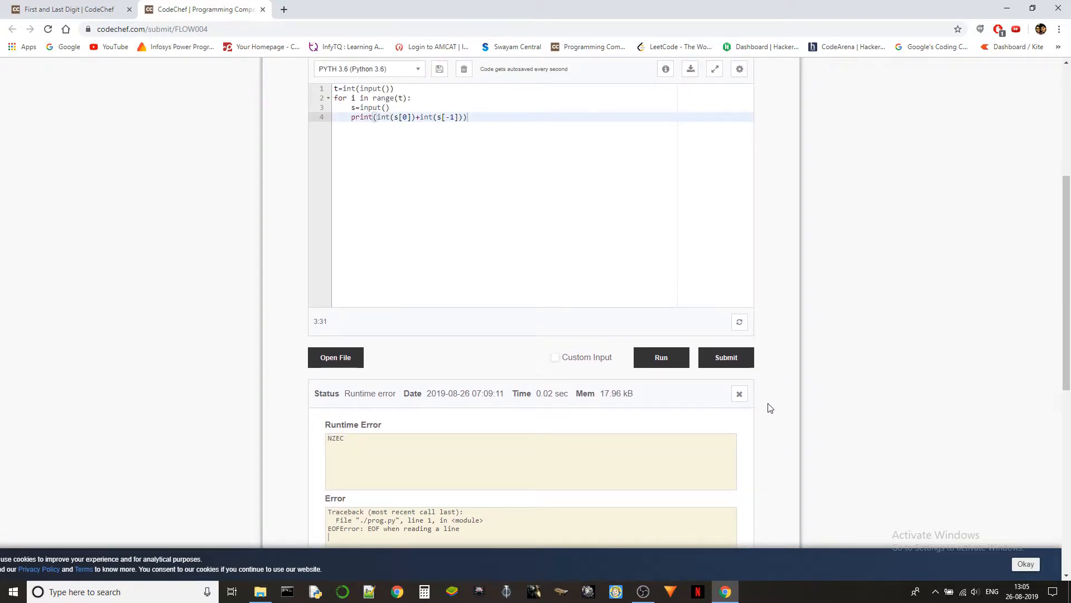
scroll(down, 3)
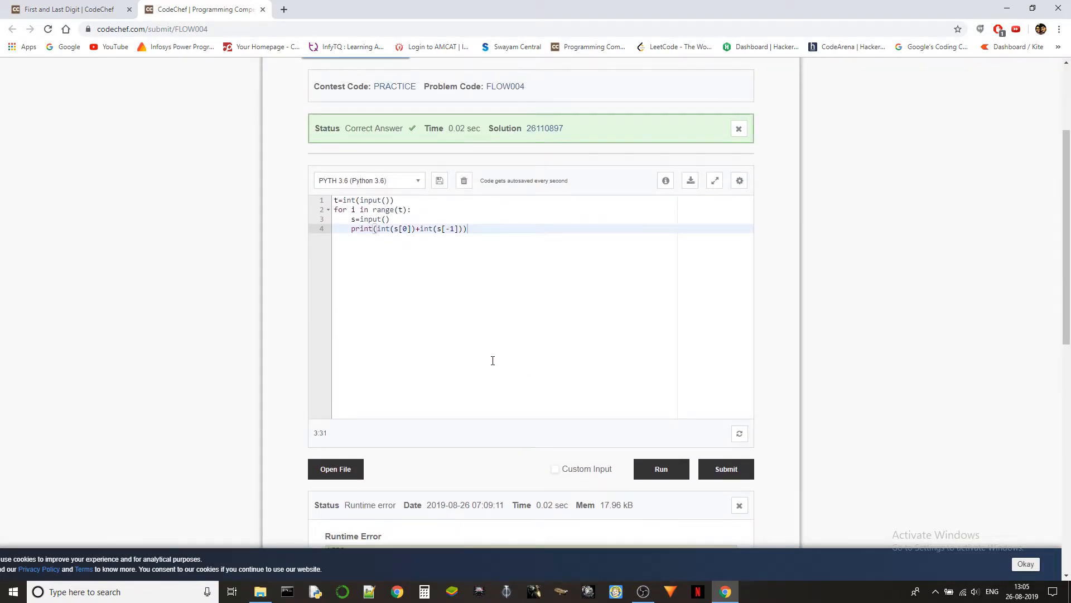
scroll(down, 3)
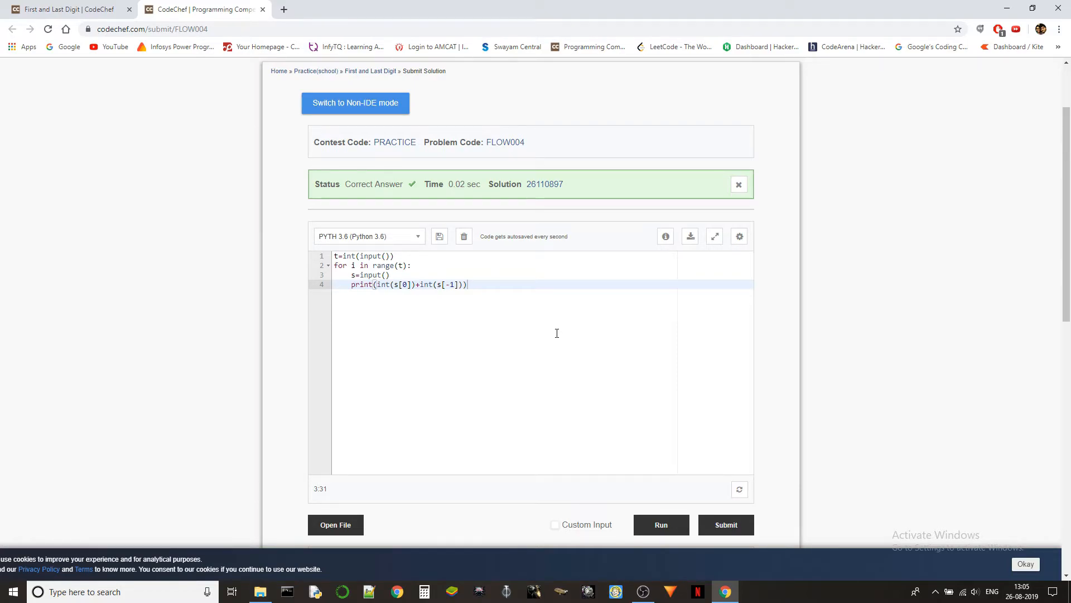
mouse_move(556, 331)
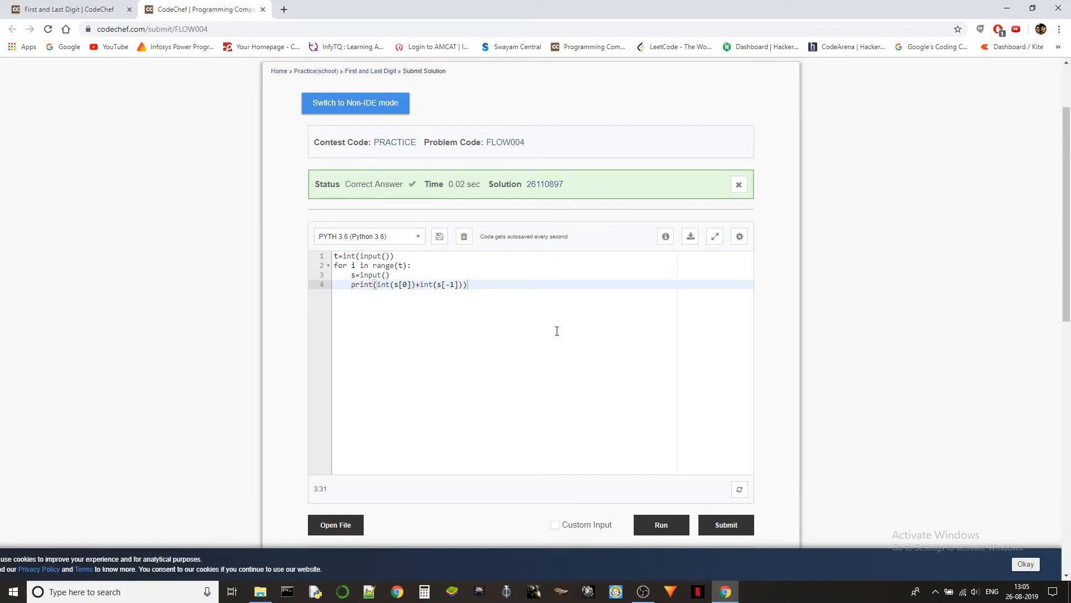